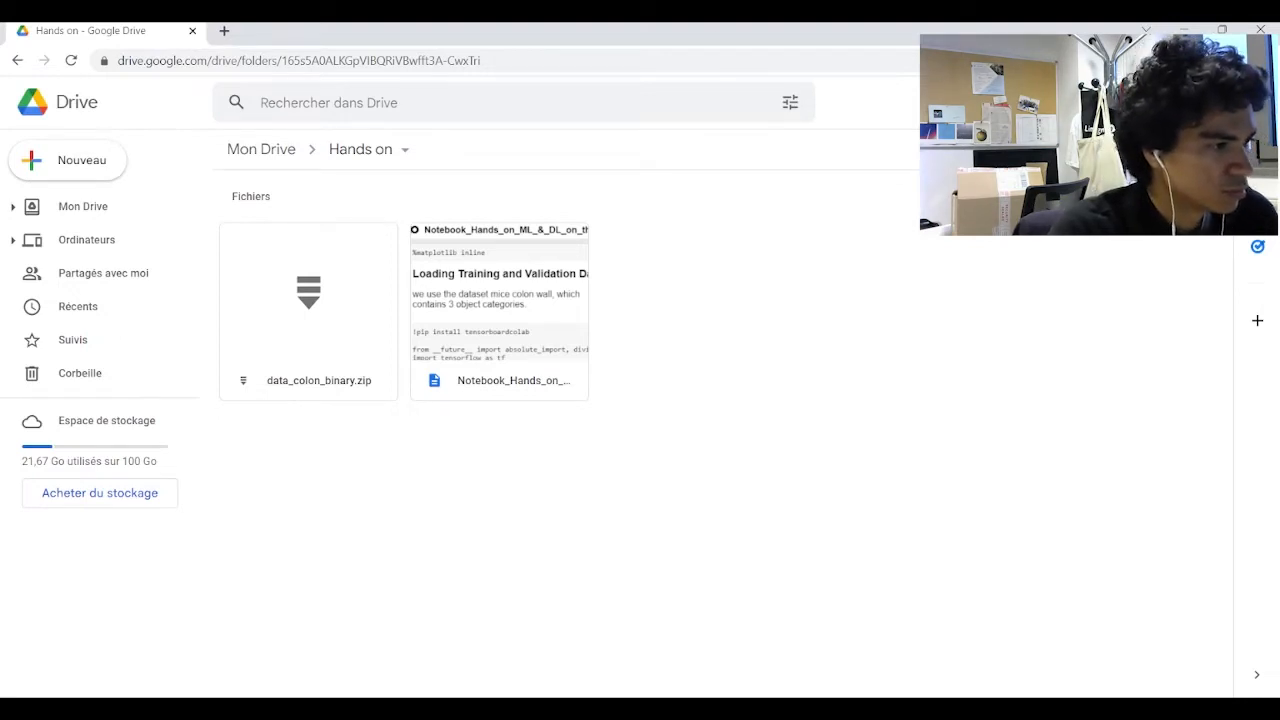
# Open the Notebook_Hands_on_ML_&_DL file from the Hands on folder in Google Colaboratory.
pyautogui.doubleClick(500, 312)
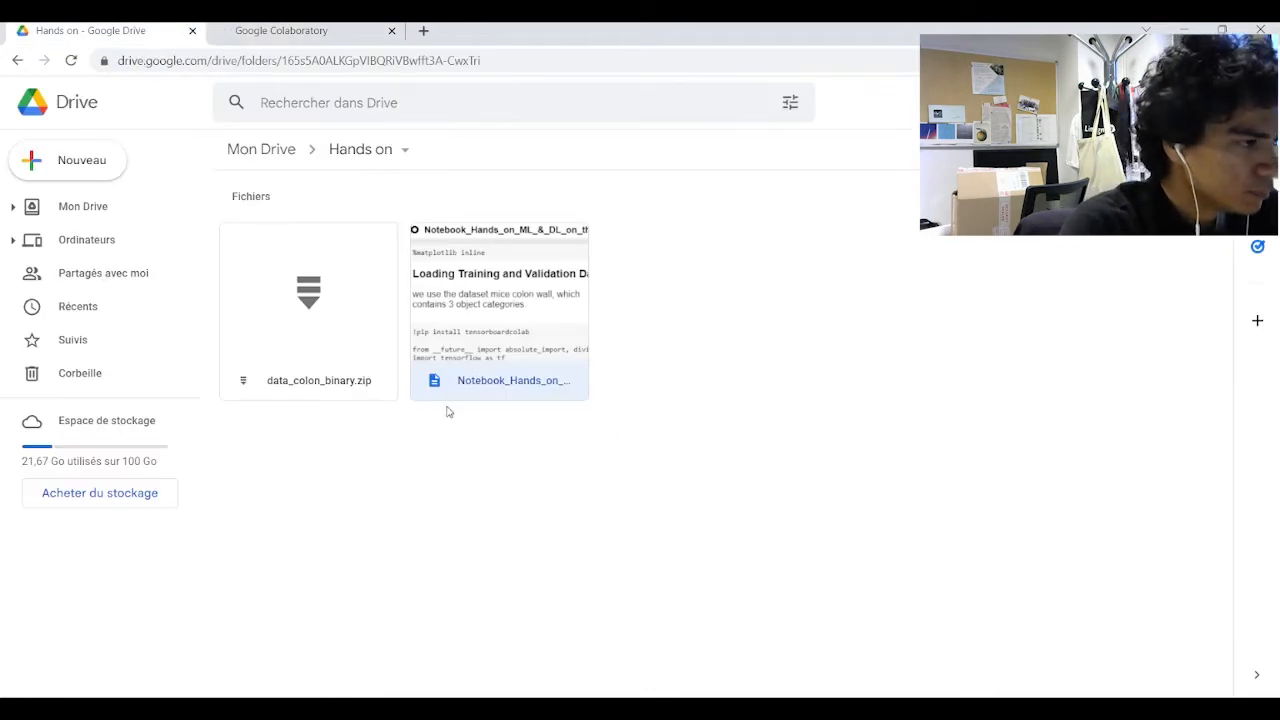
pyautogui.moveTo(418, 444)
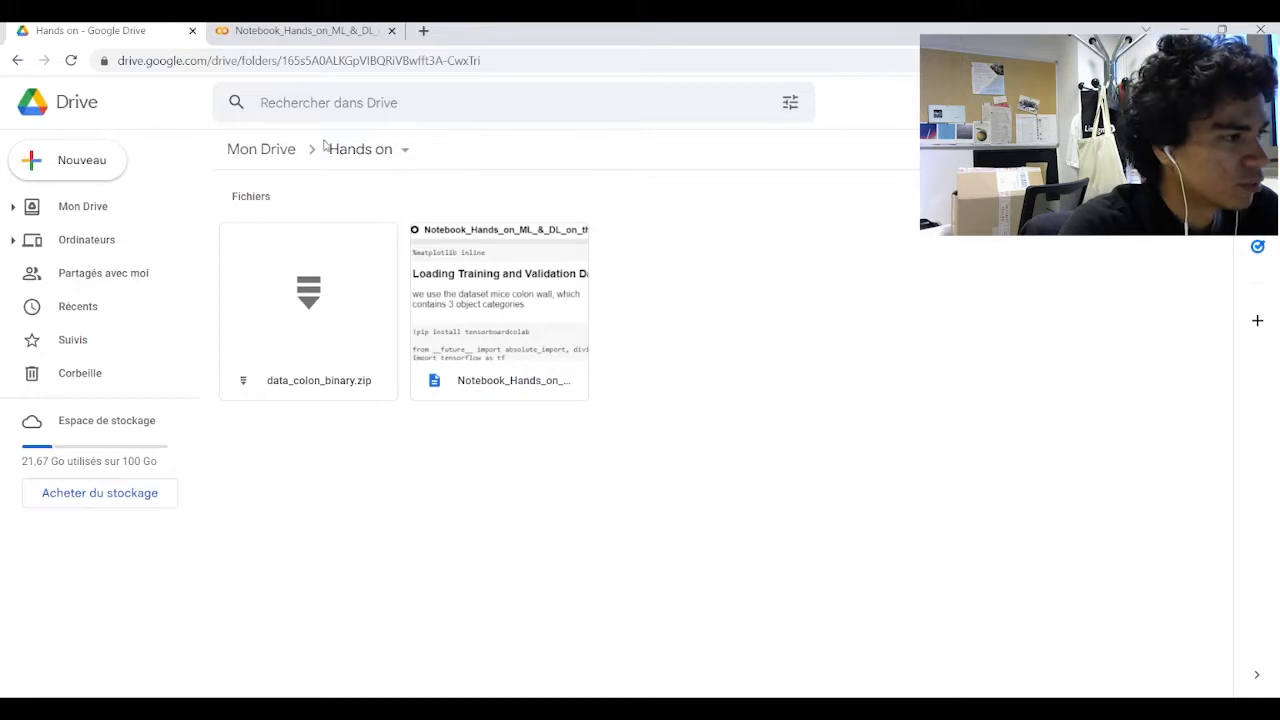
pyautogui.moveTo(448, 194)
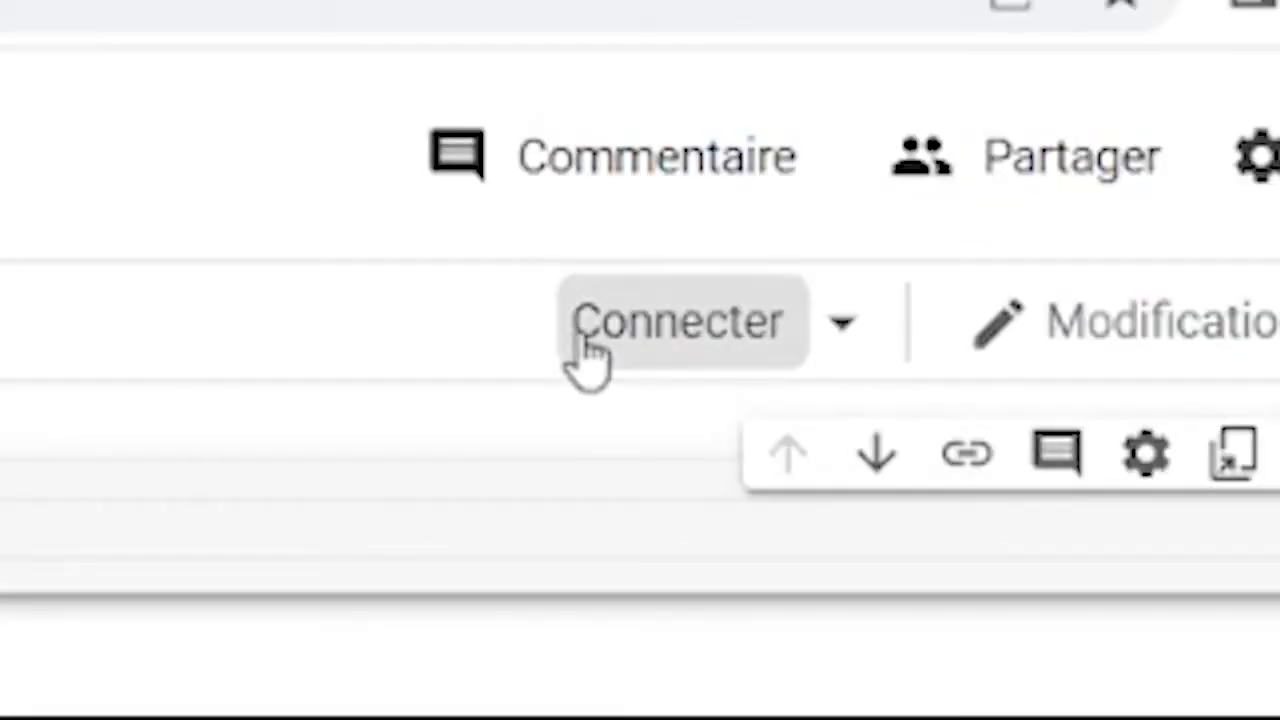
# Set the notebook's hardware accelerator to GPU in Paramètres du notebook and save.
pyautogui.click(684, 322)
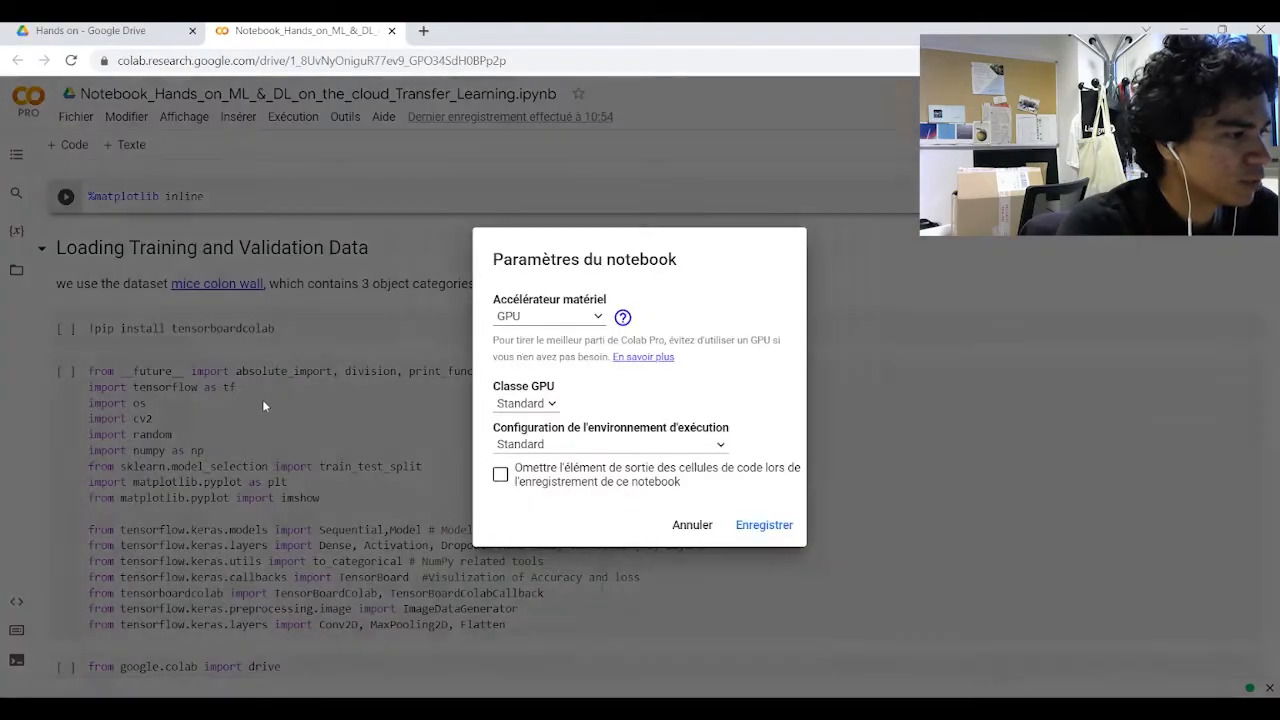
pyautogui.moveTo(496, 286)
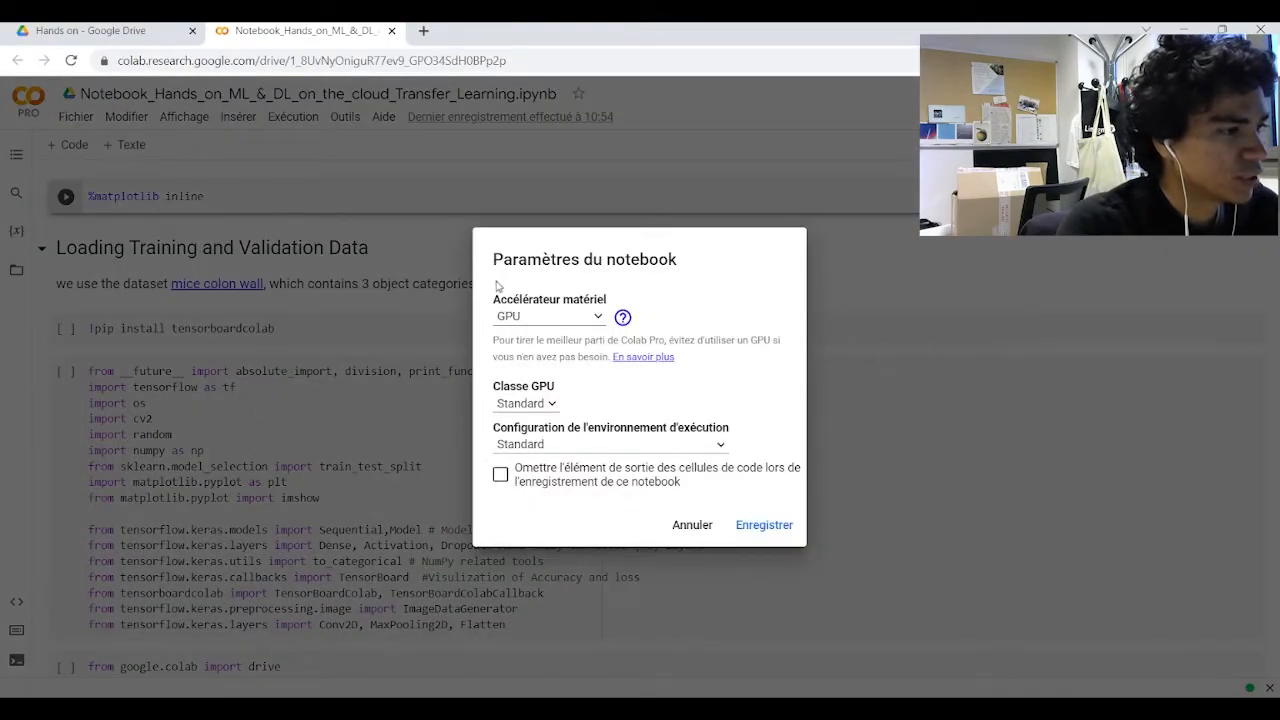
pyautogui.click(548, 316)
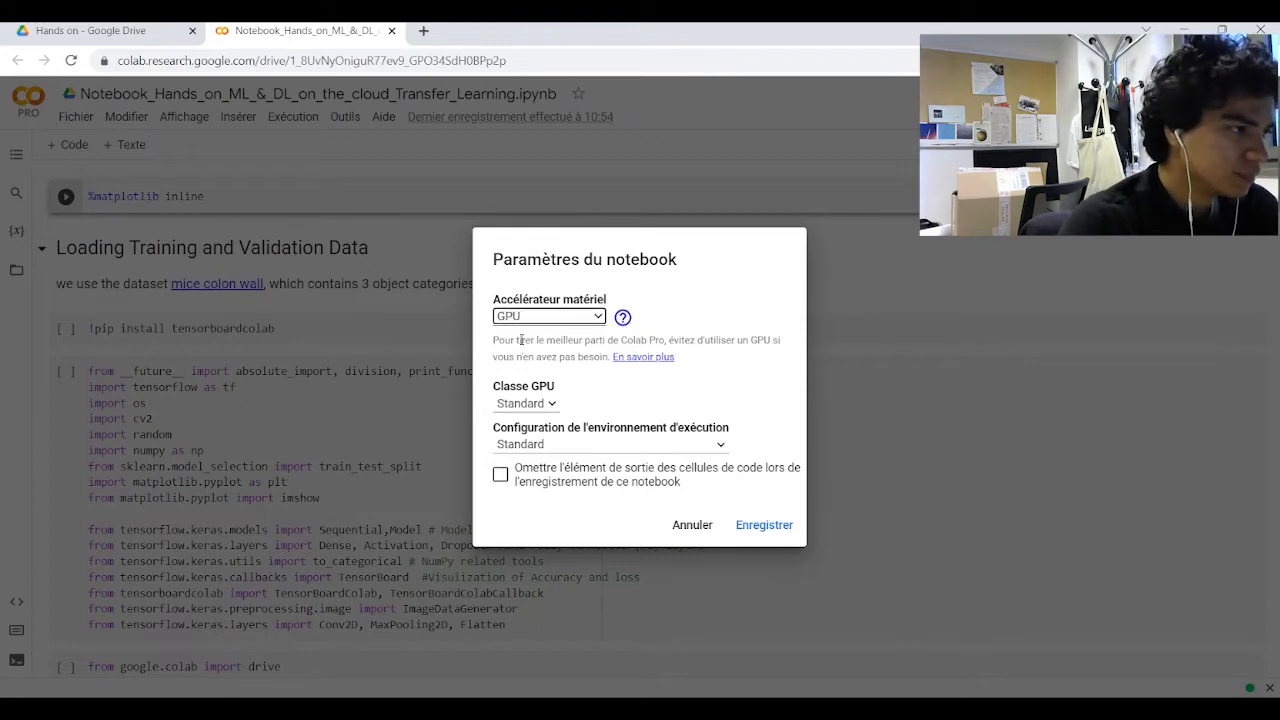
pyautogui.moveTo(764, 524)
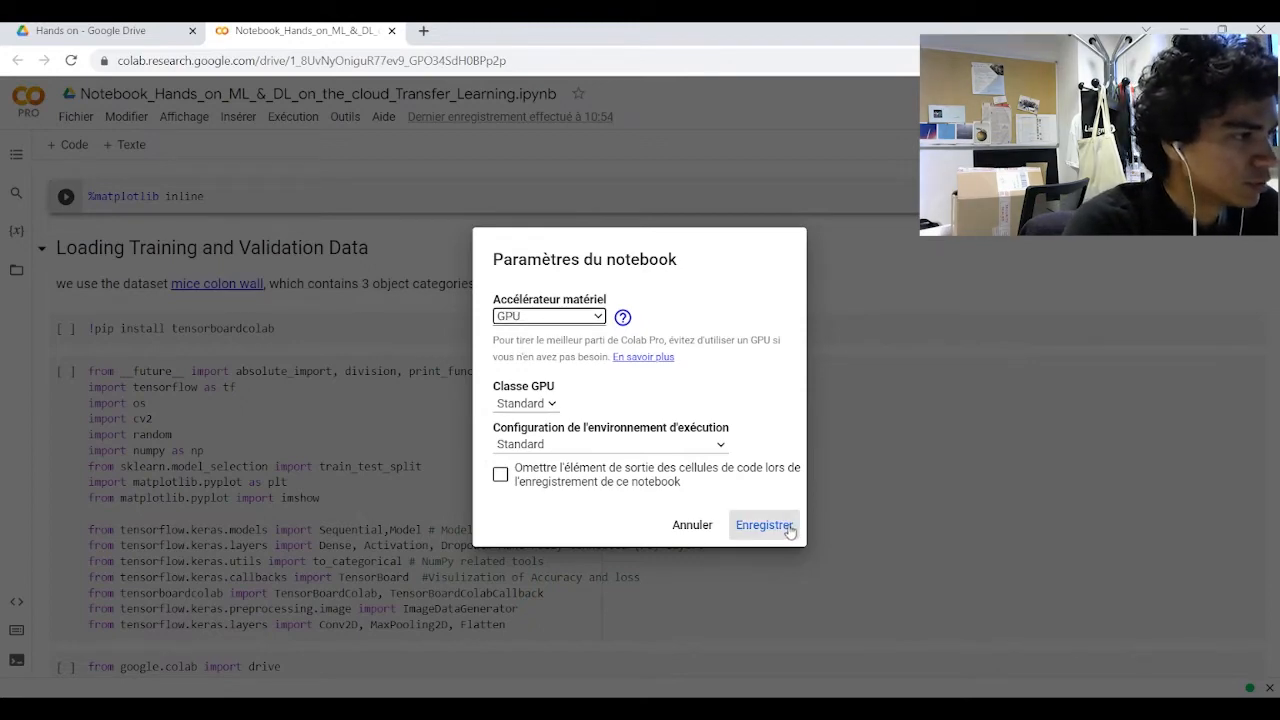
pyautogui.click(764, 524)
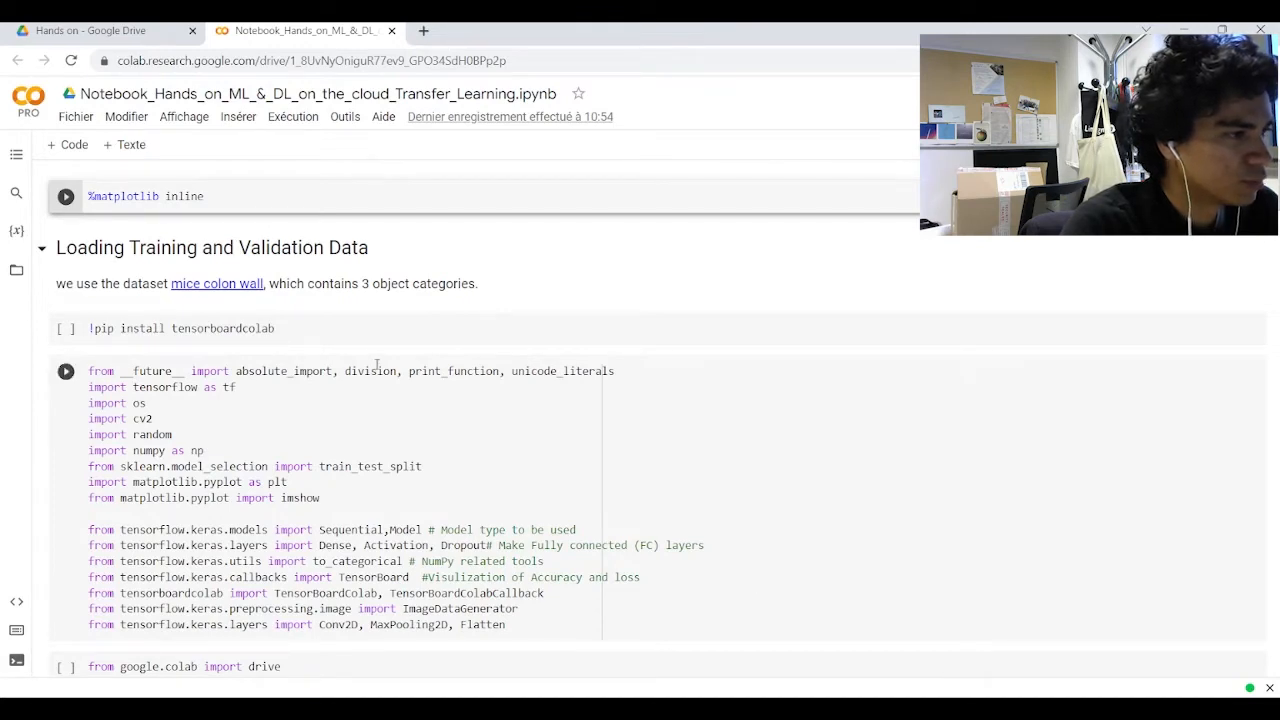
# Run the %matplotlib inline, !pip install tensorboardcolab and library import cells.
pyautogui.click(66, 196)
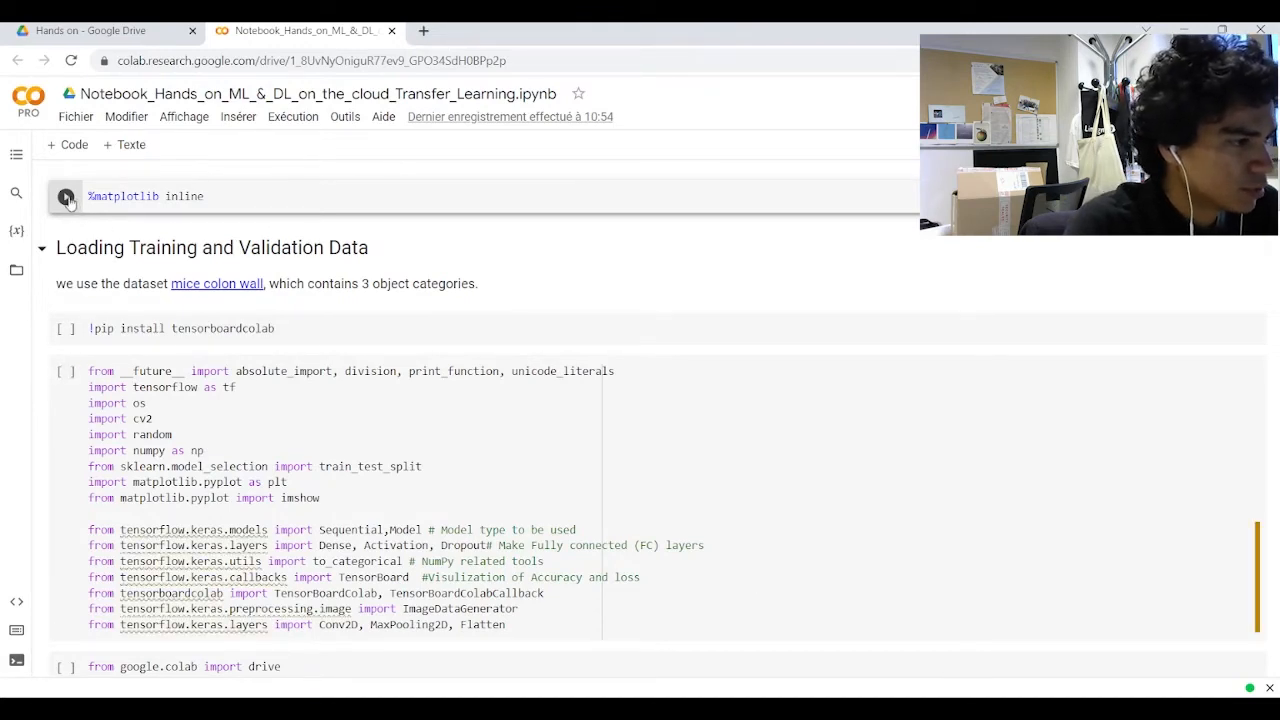
pyautogui.click(66, 196)
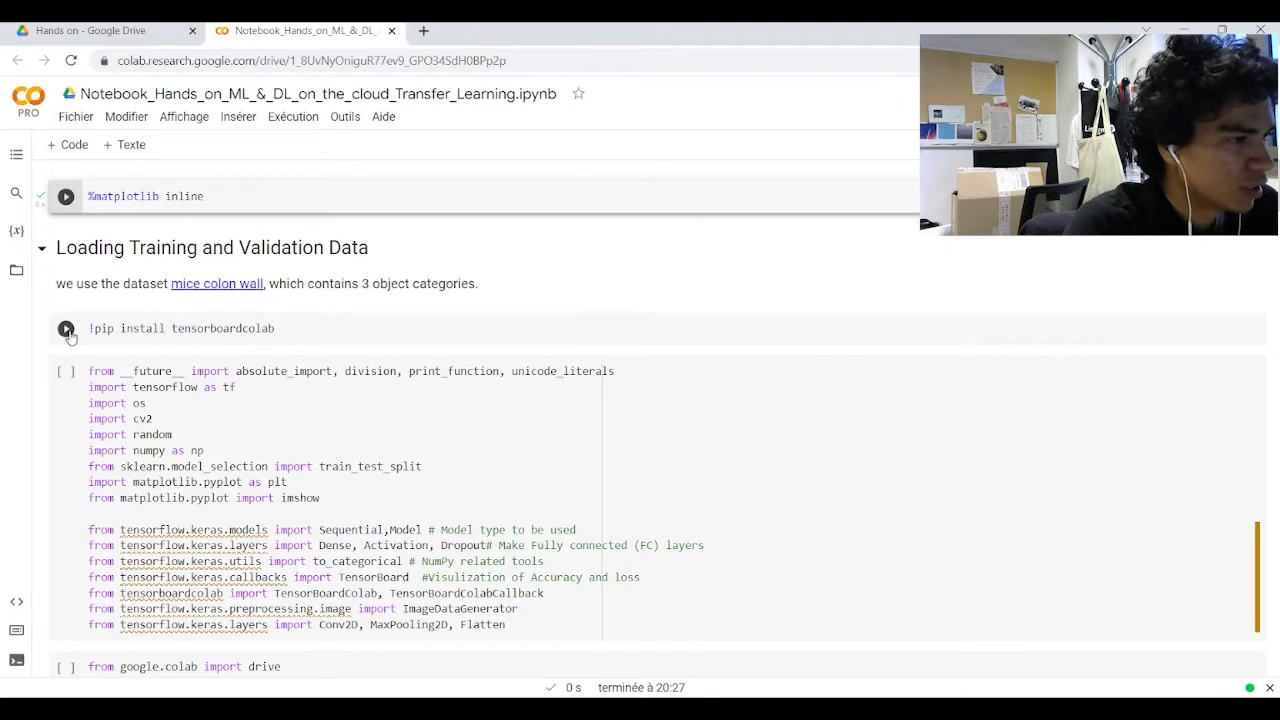
pyautogui.click(66, 328)
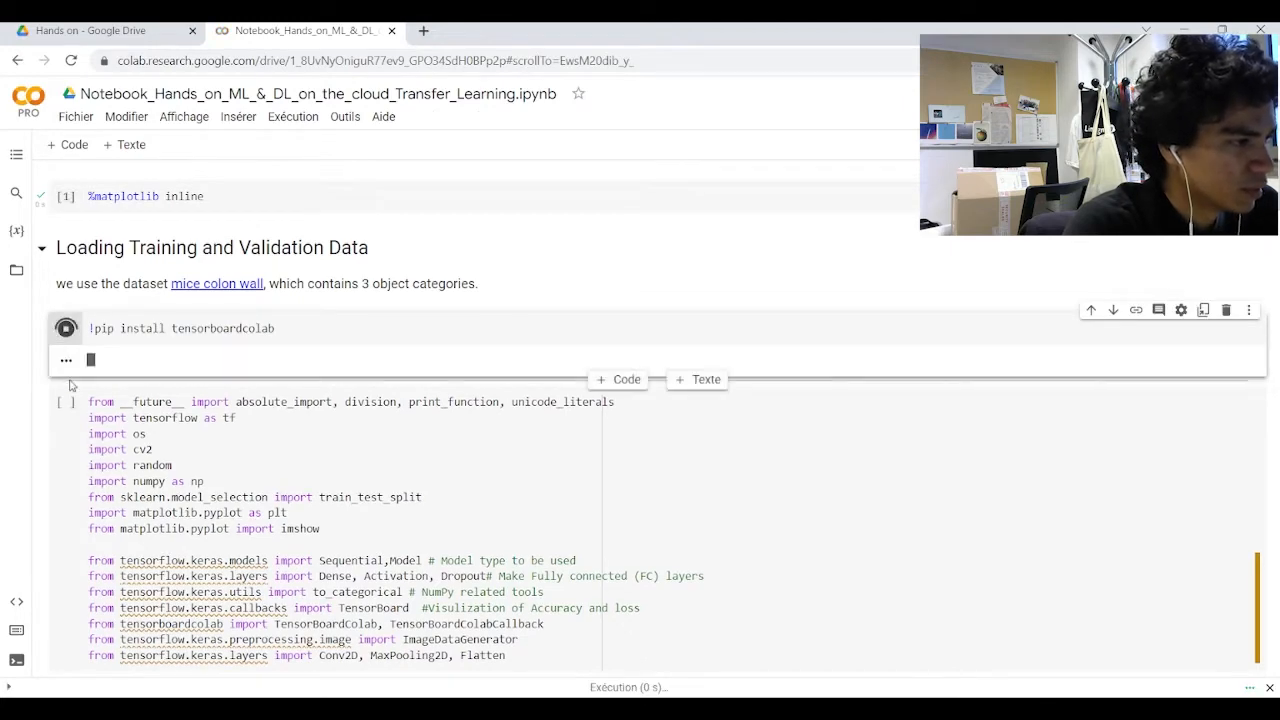
pyautogui.click(66, 328)
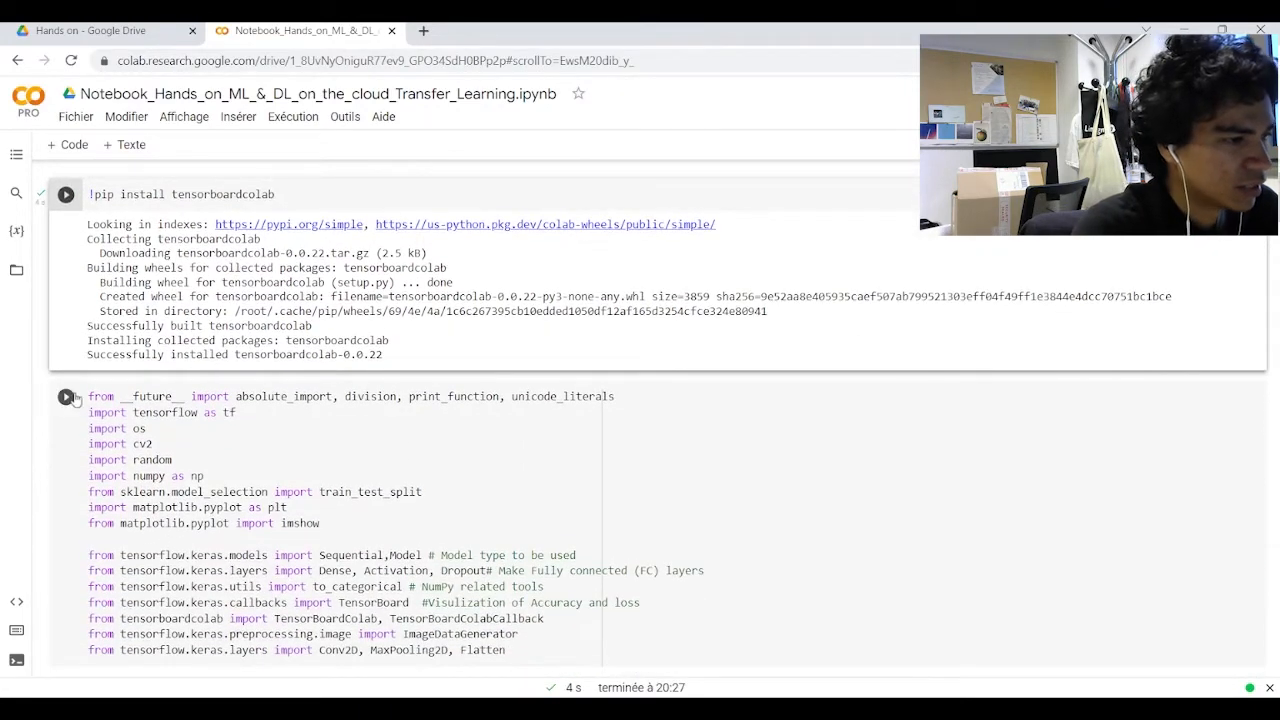
pyautogui.click(64, 396)
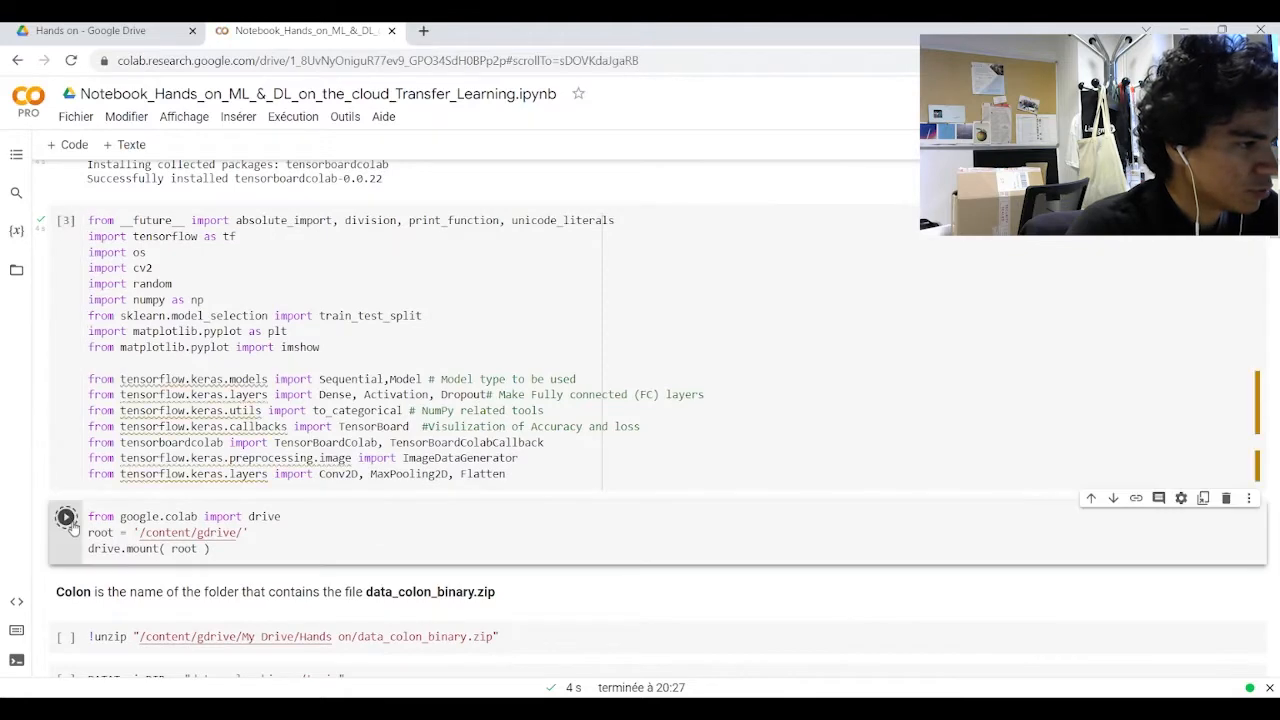
# Mount Google Drive at /content/gdrive/, allowing the notebook access.
pyautogui.click(64, 516)
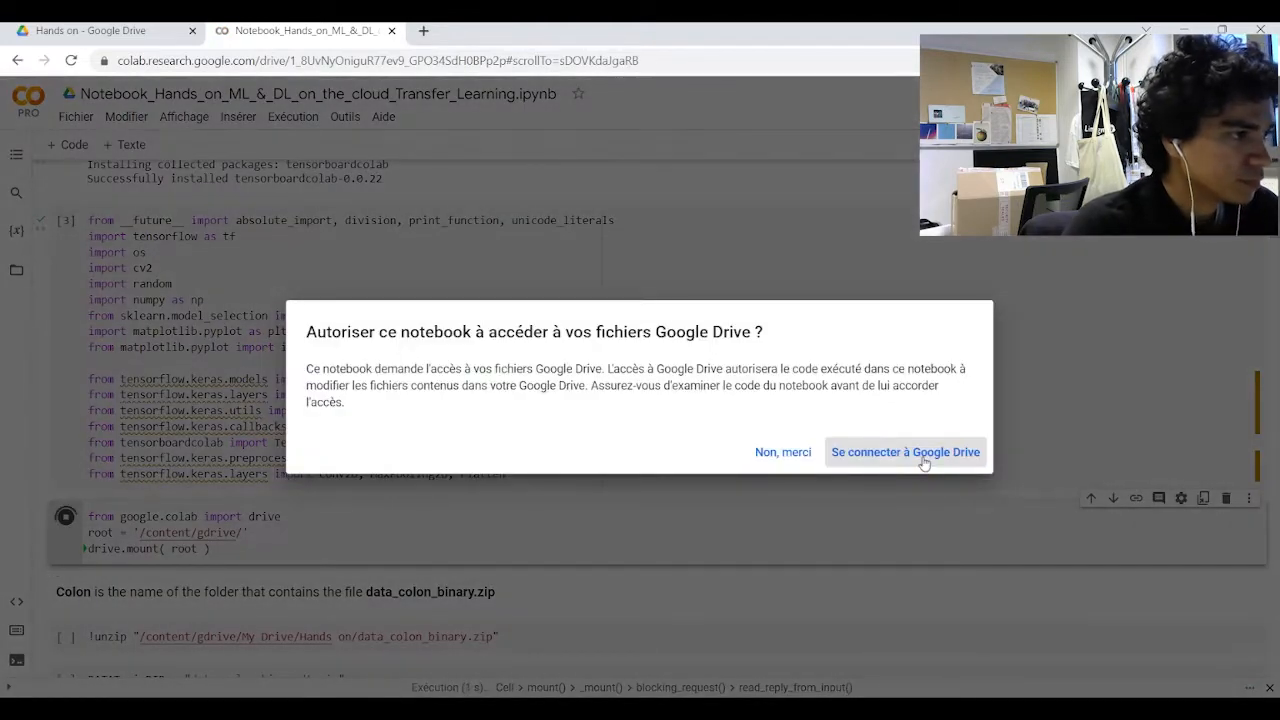
pyautogui.click(904, 452)
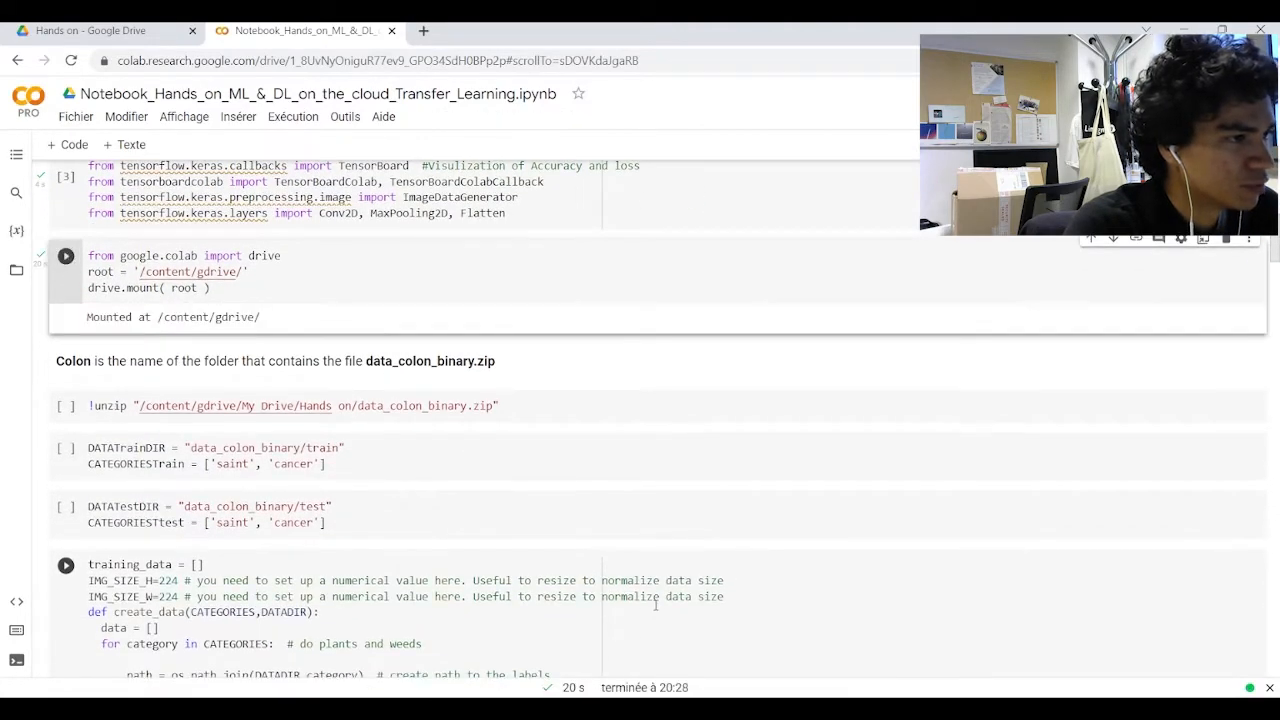
pyautogui.moveTo(64, 404)
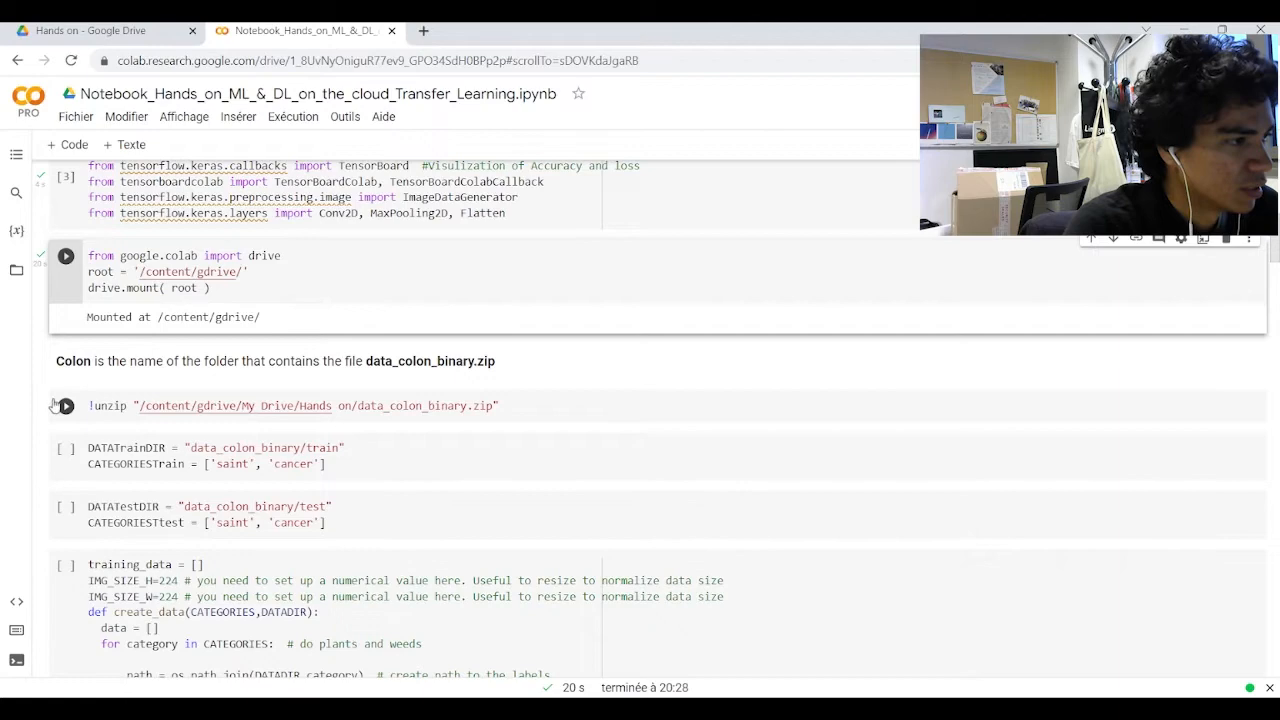
# Run the data_colon_binary.zip unzip cell and the DATATrainDIR and DATATestDIR category cells.
pyautogui.click(64, 404)
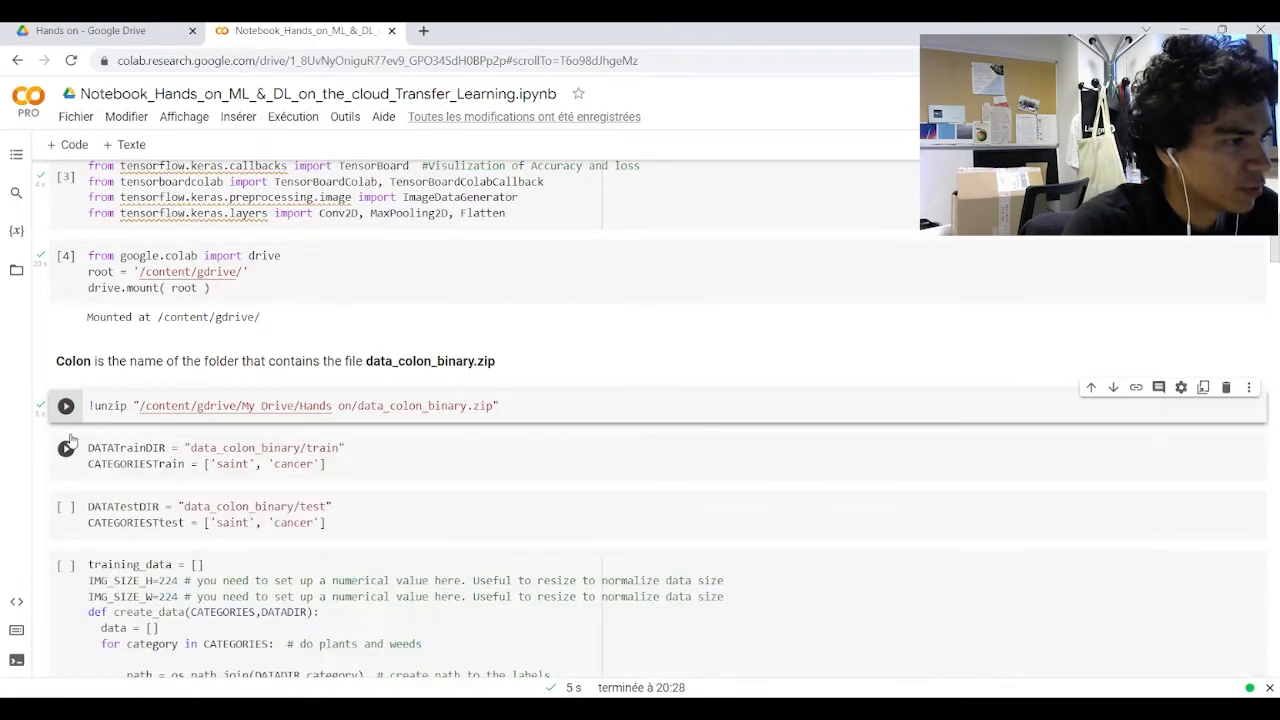
pyautogui.click(64, 448)
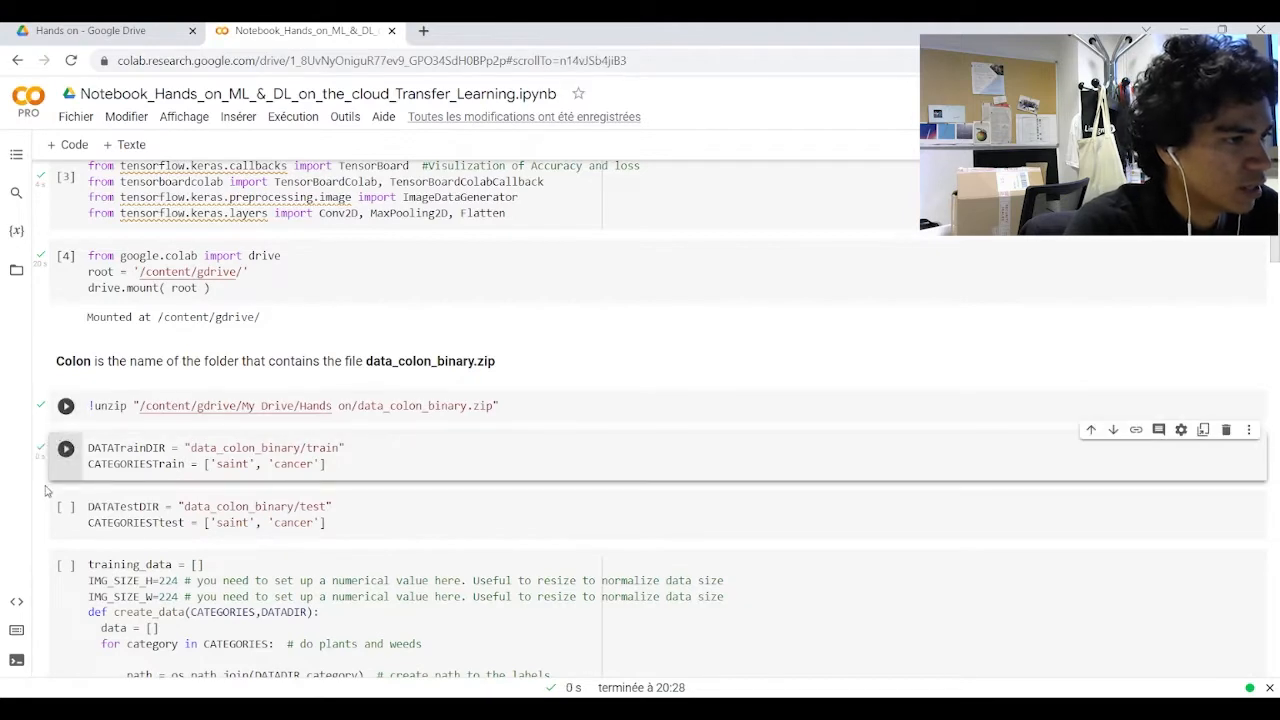
pyautogui.click(66, 448)
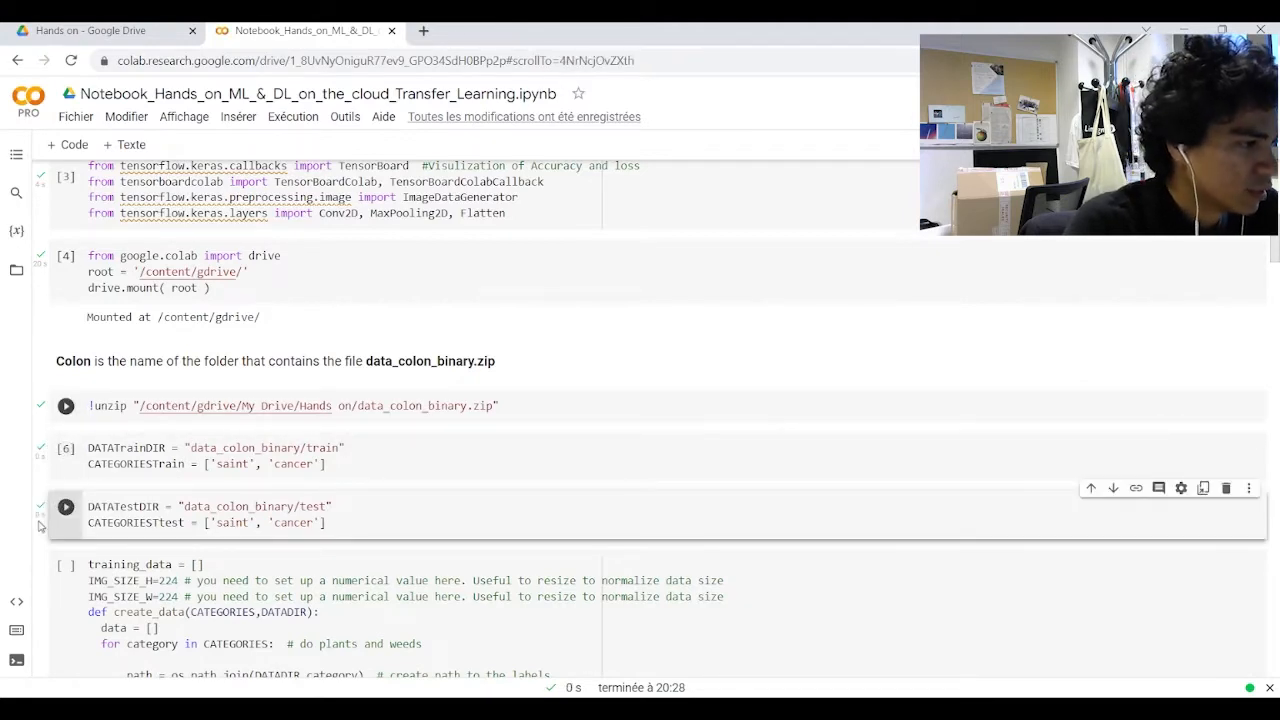
pyautogui.scroll(-3)
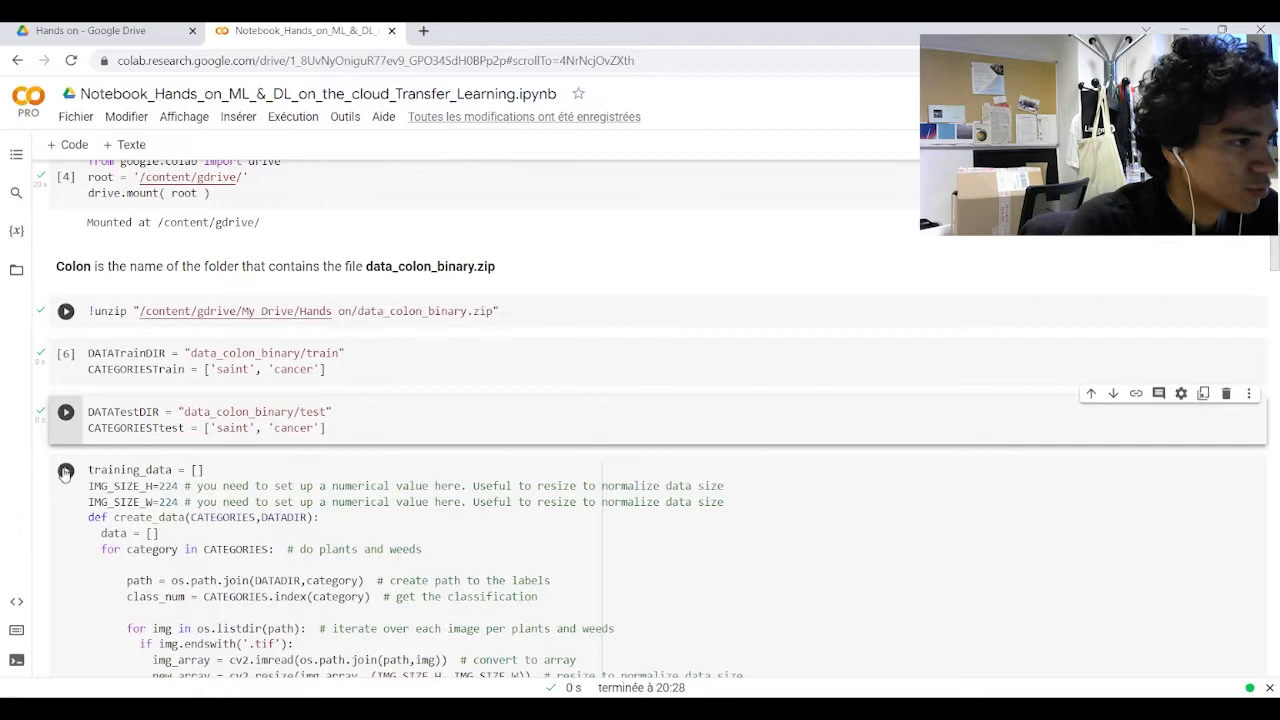
pyautogui.scroll(-3)
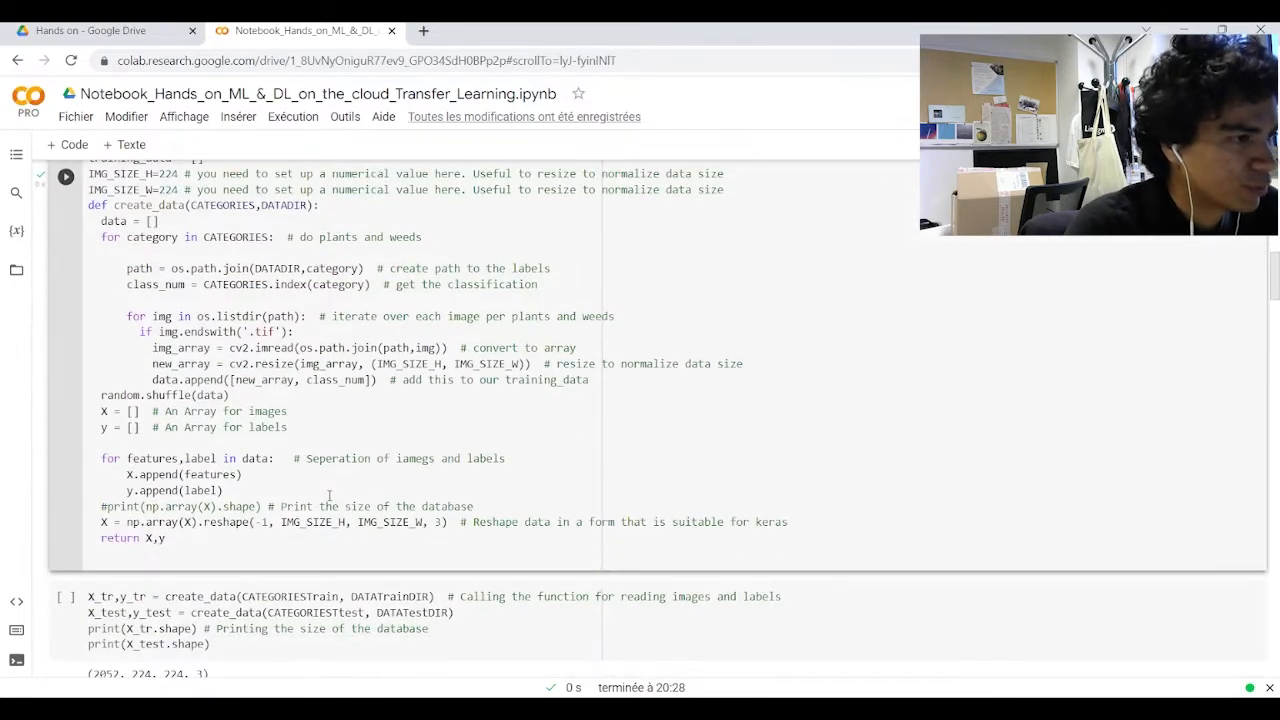
# Run create_data to load train and test images as (2052, 224, 224, 3) and (2055, 224, 224, 3) arrays.
pyautogui.scroll(-3)
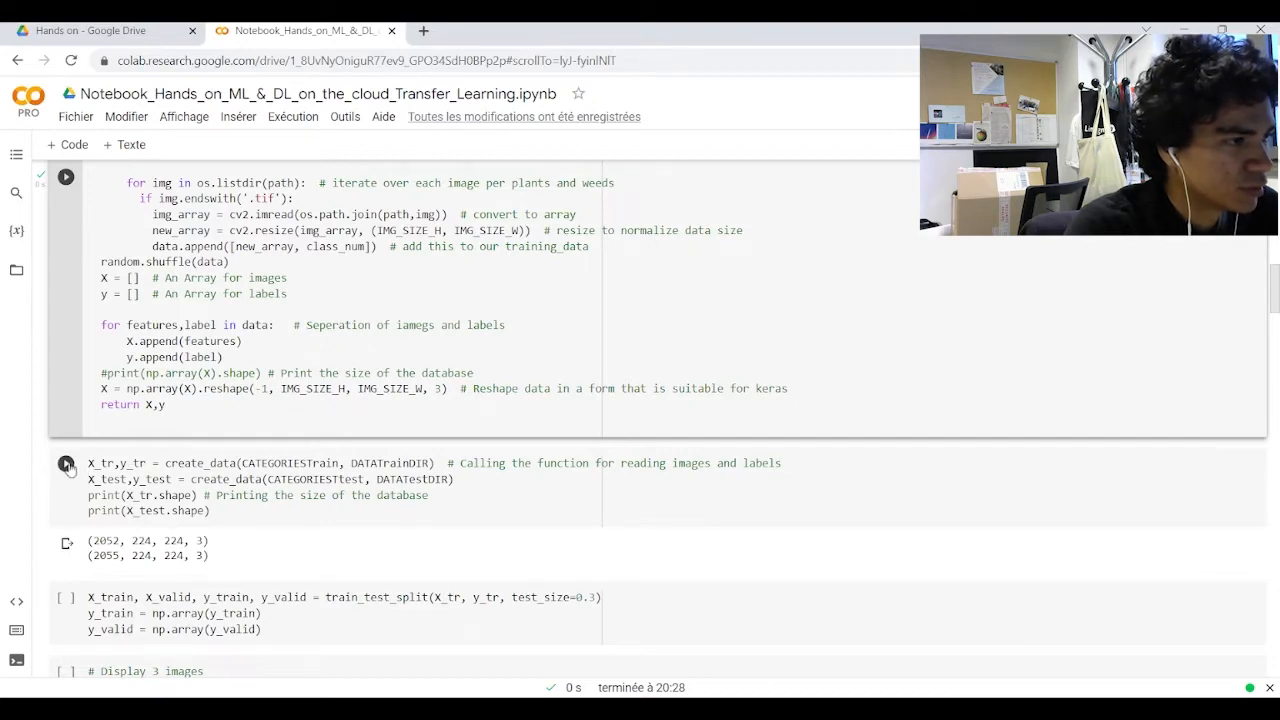
pyautogui.scroll(-3)
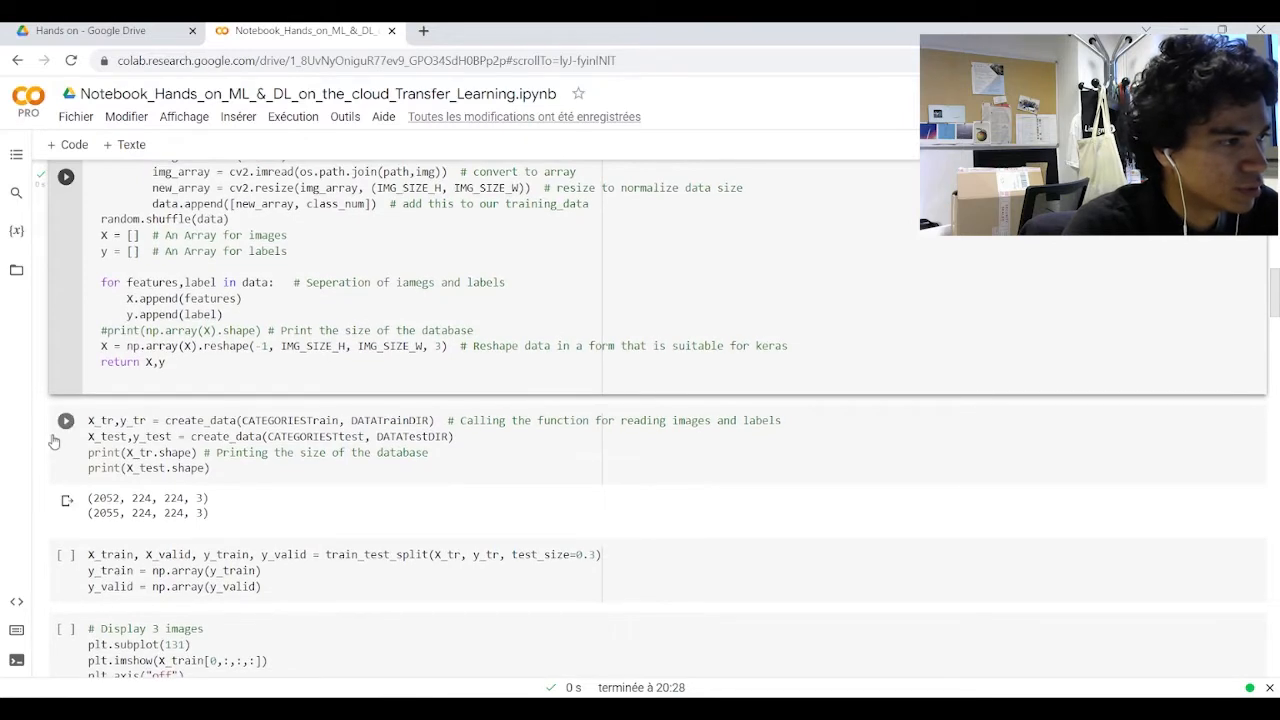
pyautogui.click(66, 420)
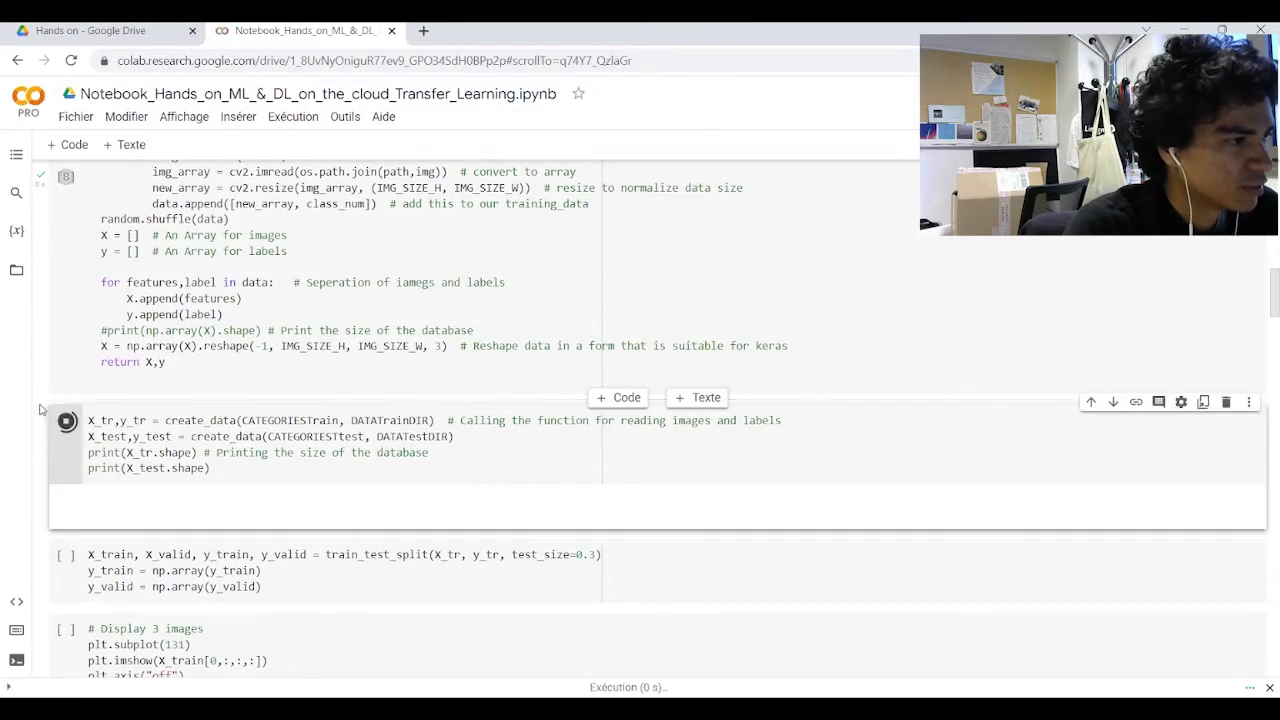
pyautogui.click(66, 420)
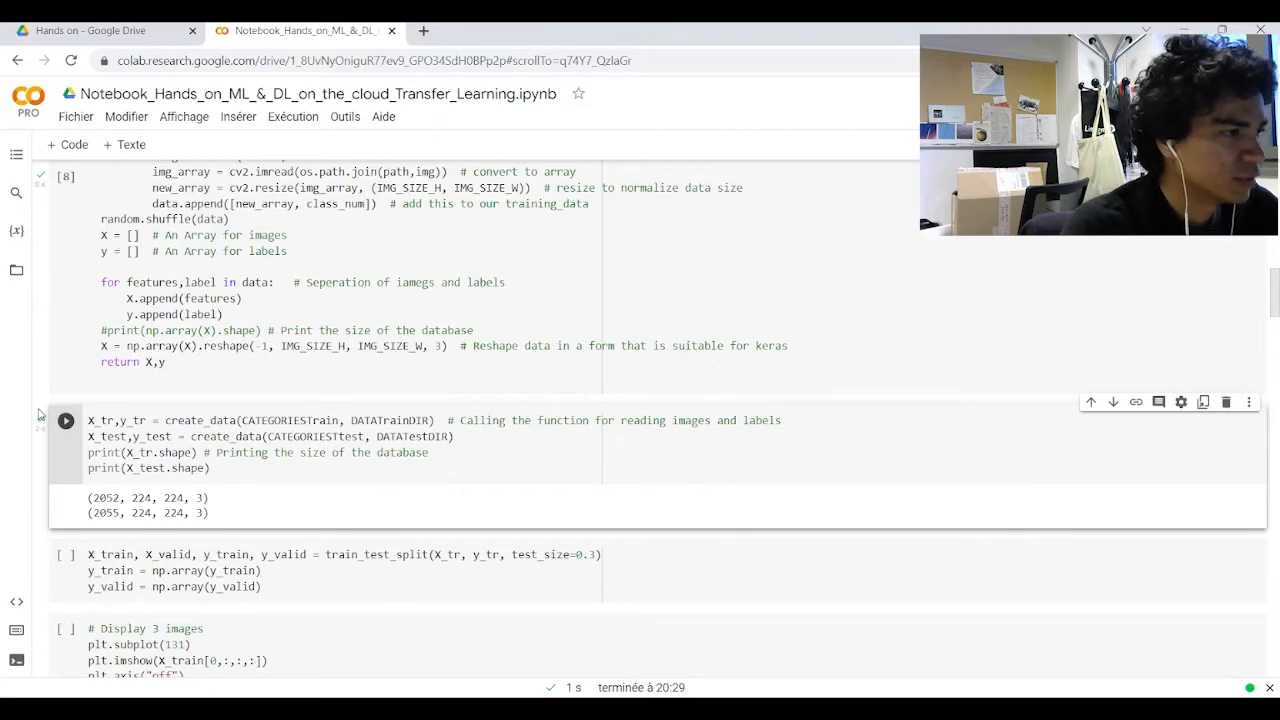
pyautogui.scroll(-3)
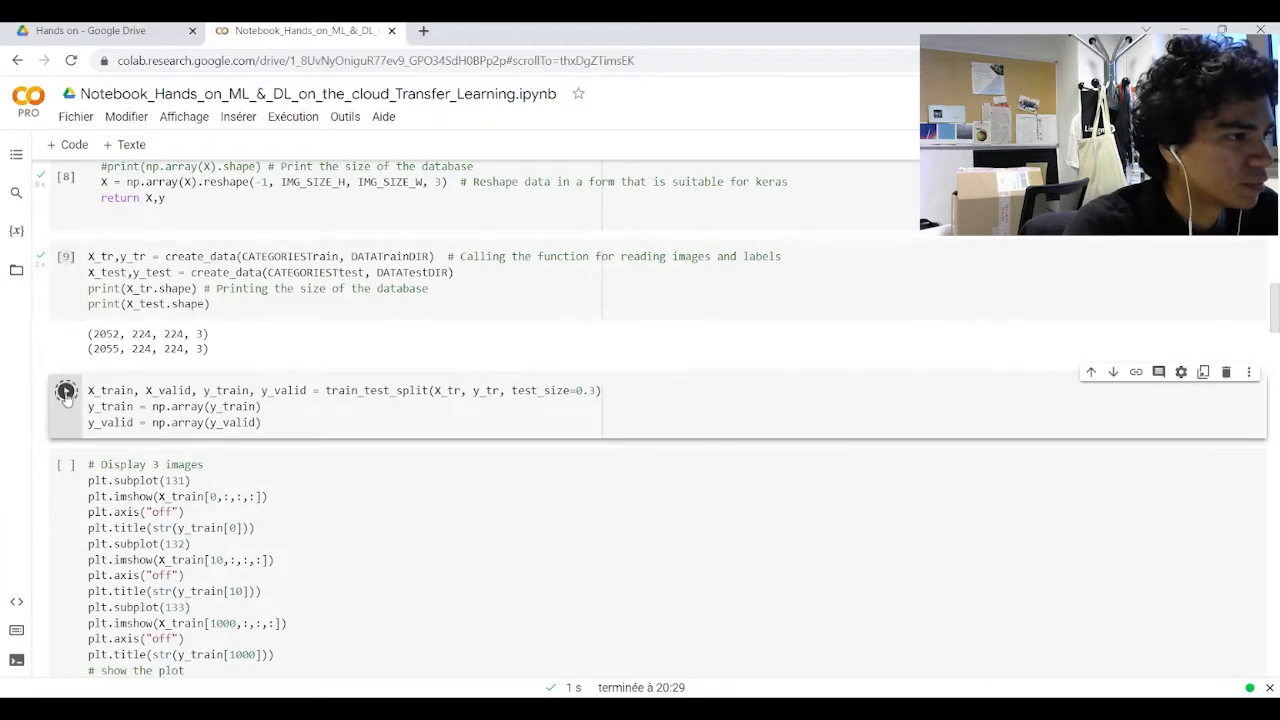
# Run the train_test_split cell to split training data into training and validation sets.
pyautogui.click(66, 390)
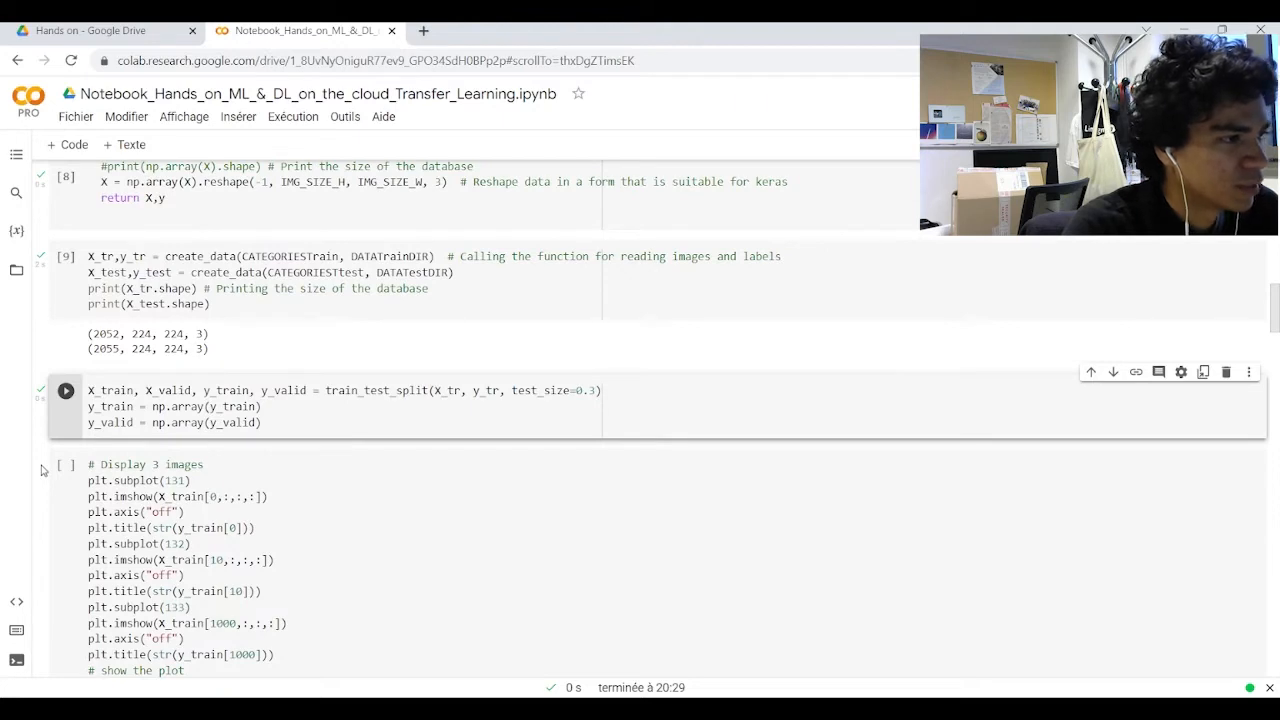
pyautogui.scroll(-3)
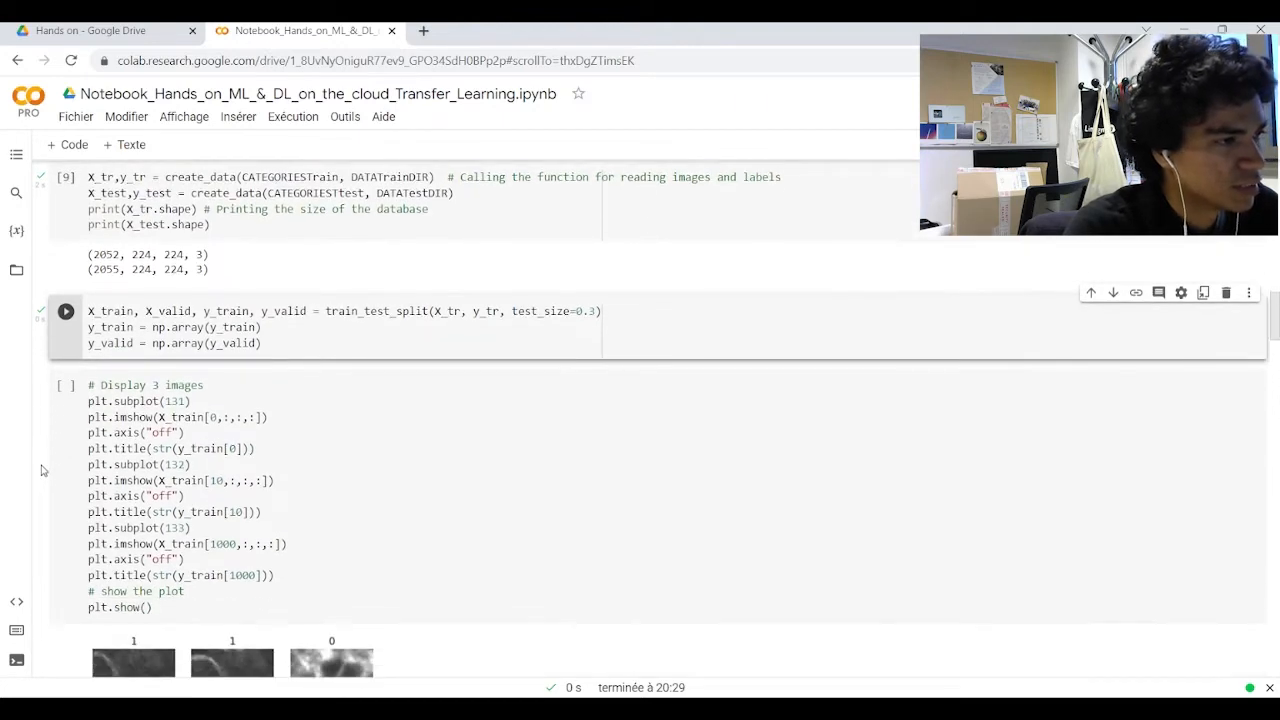
pyautogui.scroll(3)
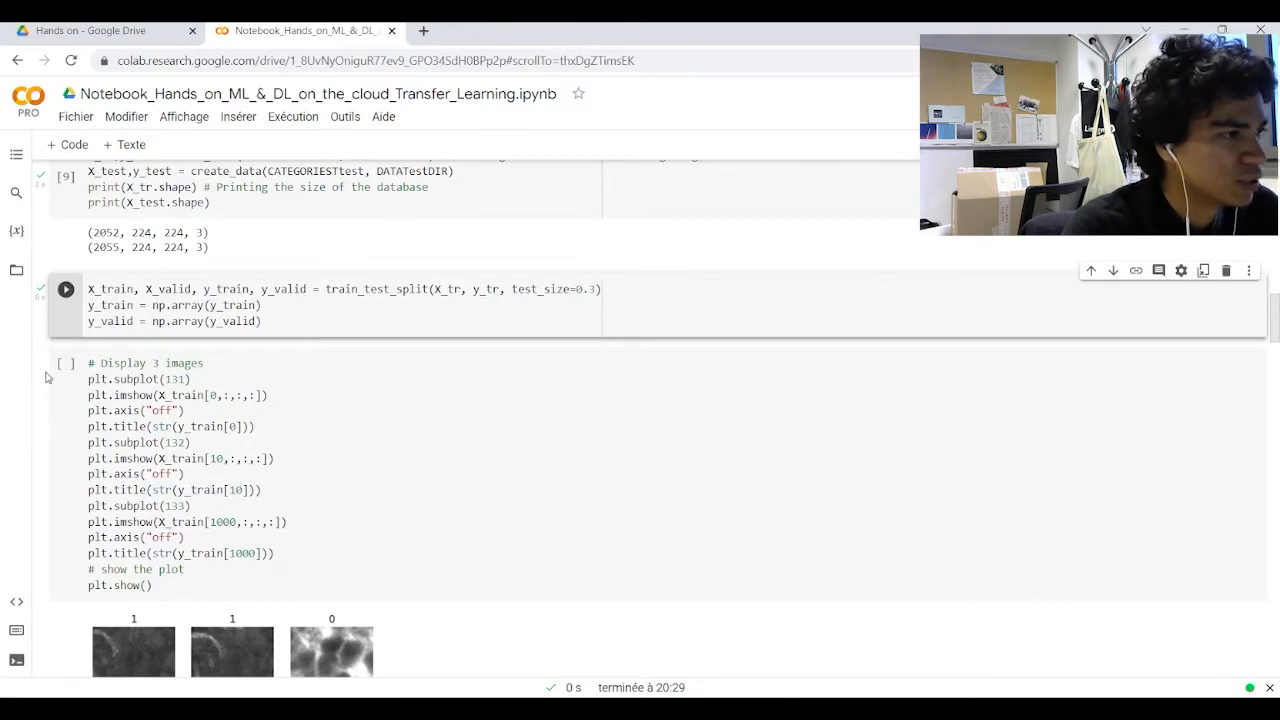
# Display three labelled sample images and review the normalize and to_categorical cells.
pyautogui.click(66, 362)
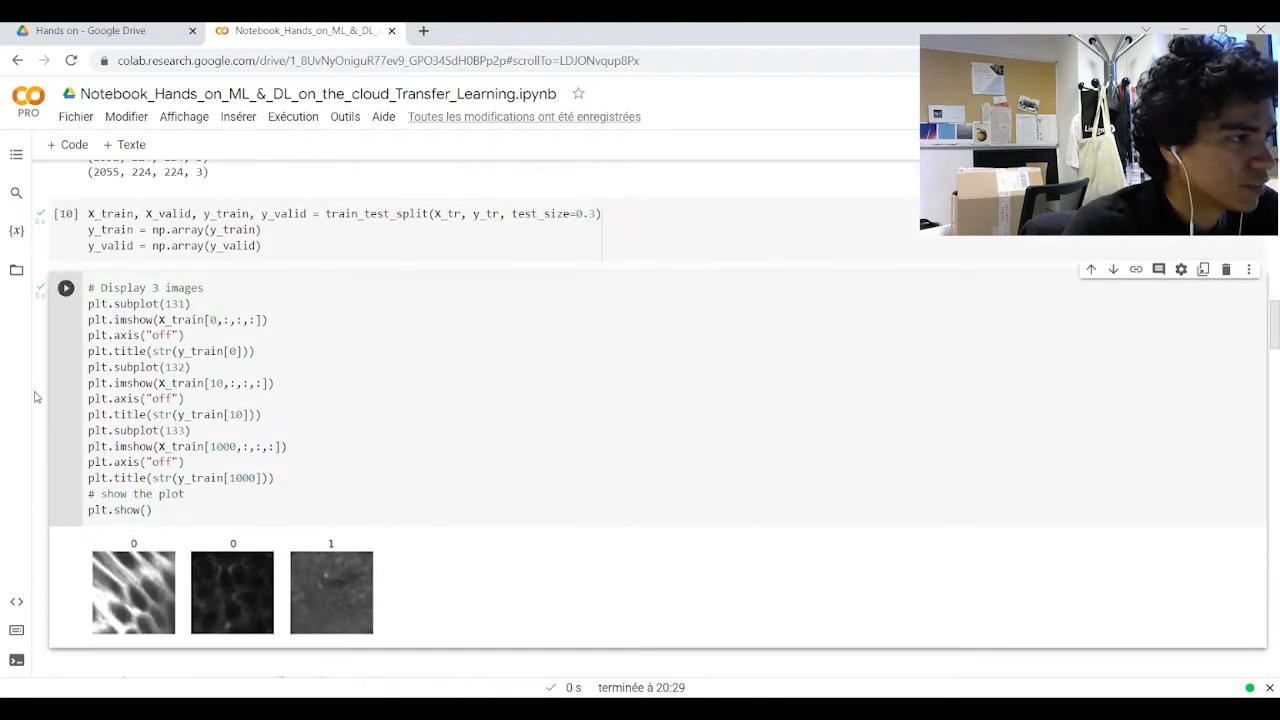
pyautogui.scroll(-3)
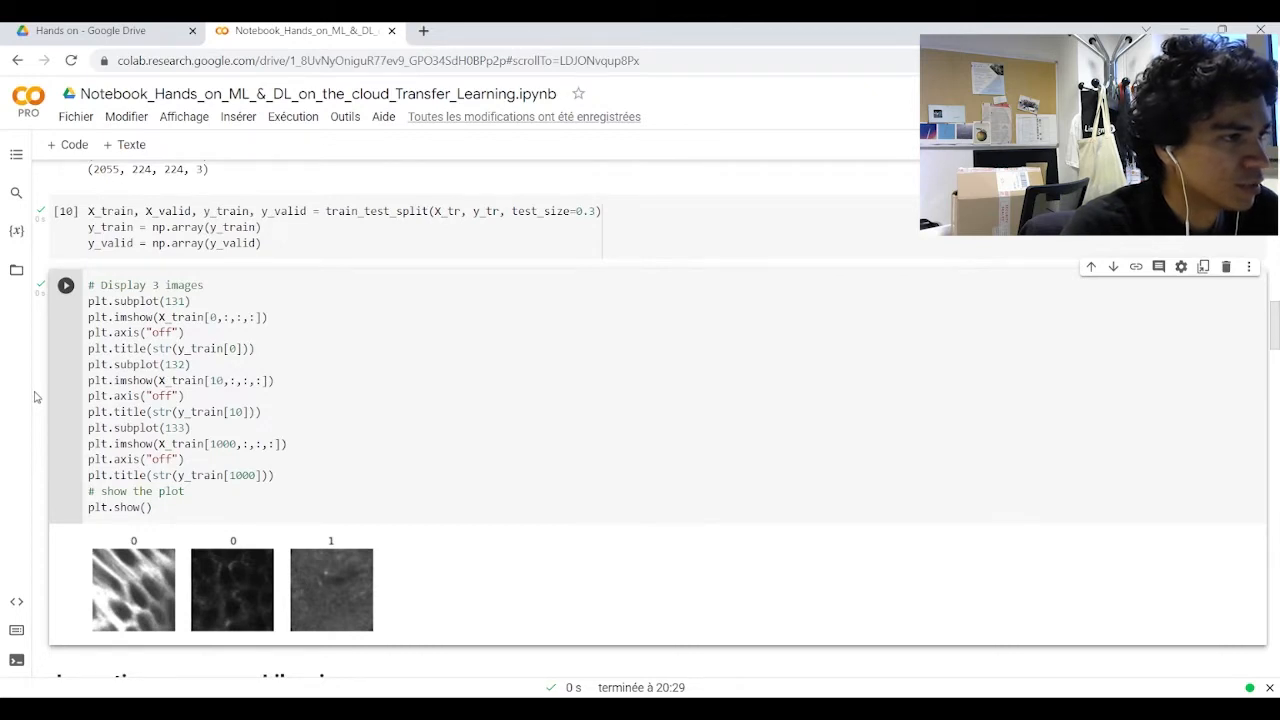
pyautogui.scroll(-3)
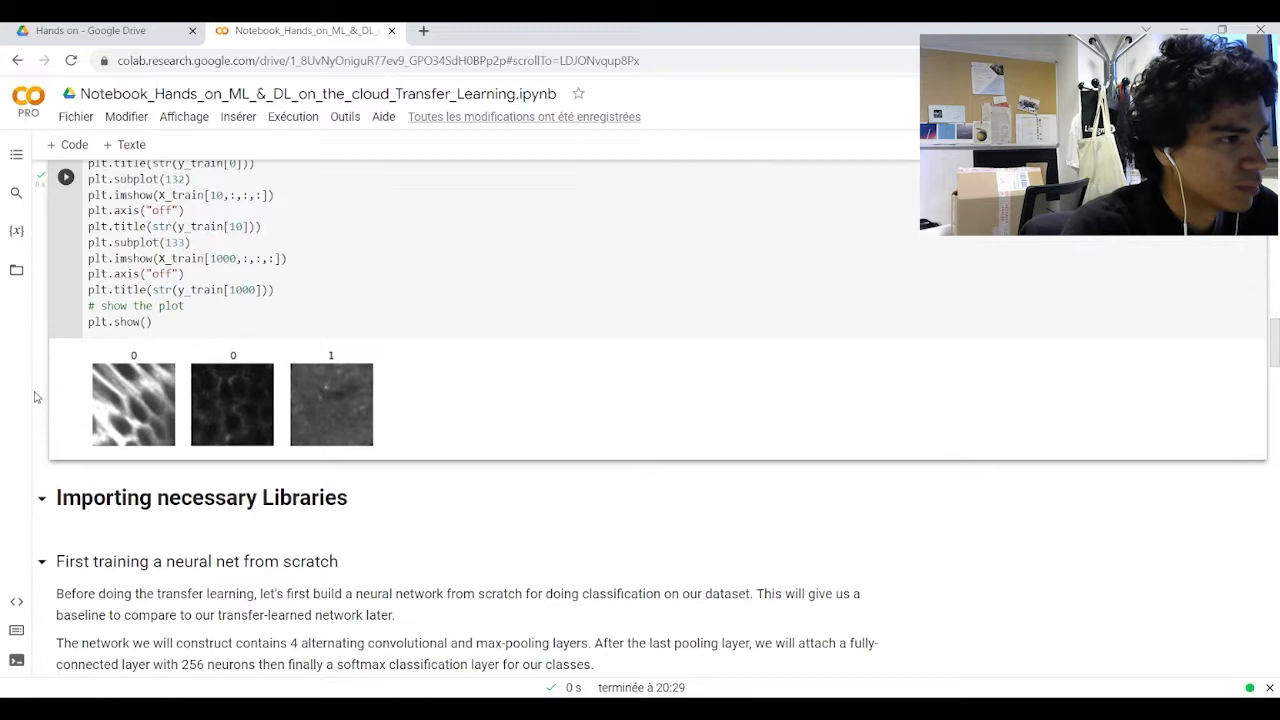
pyautogui.scroll(-3)
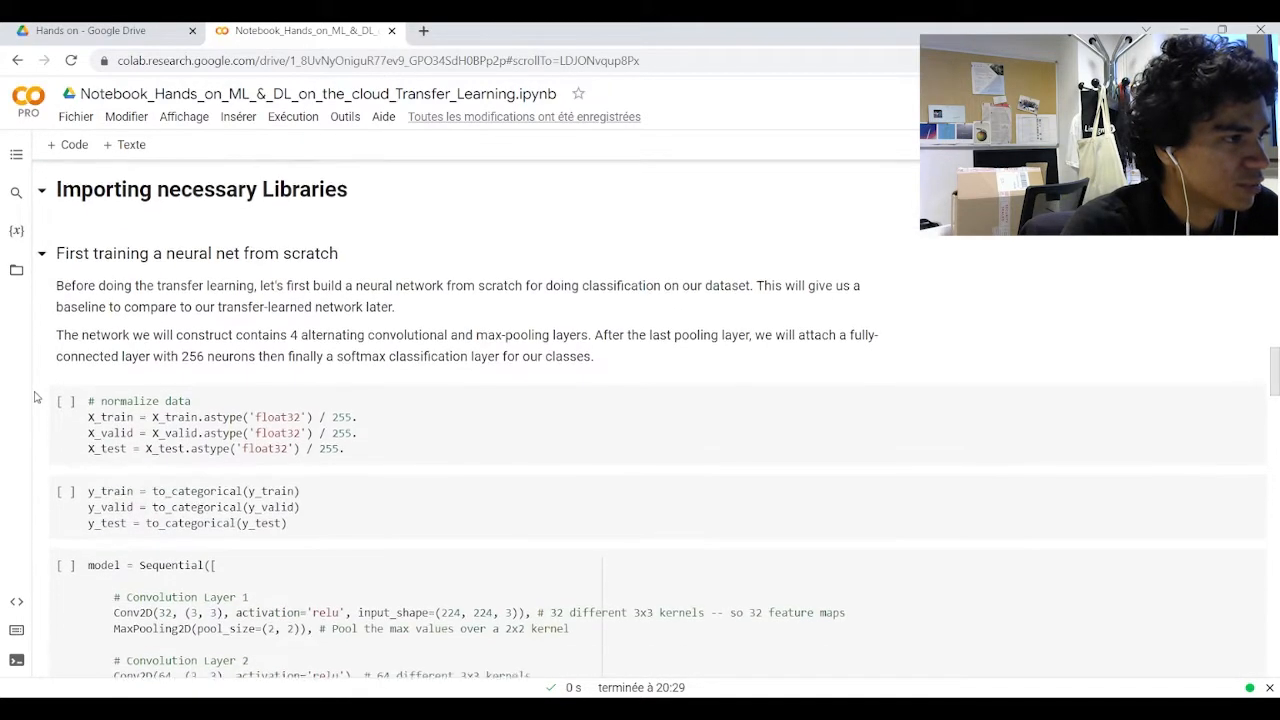
pyautogui.scroll(-3)
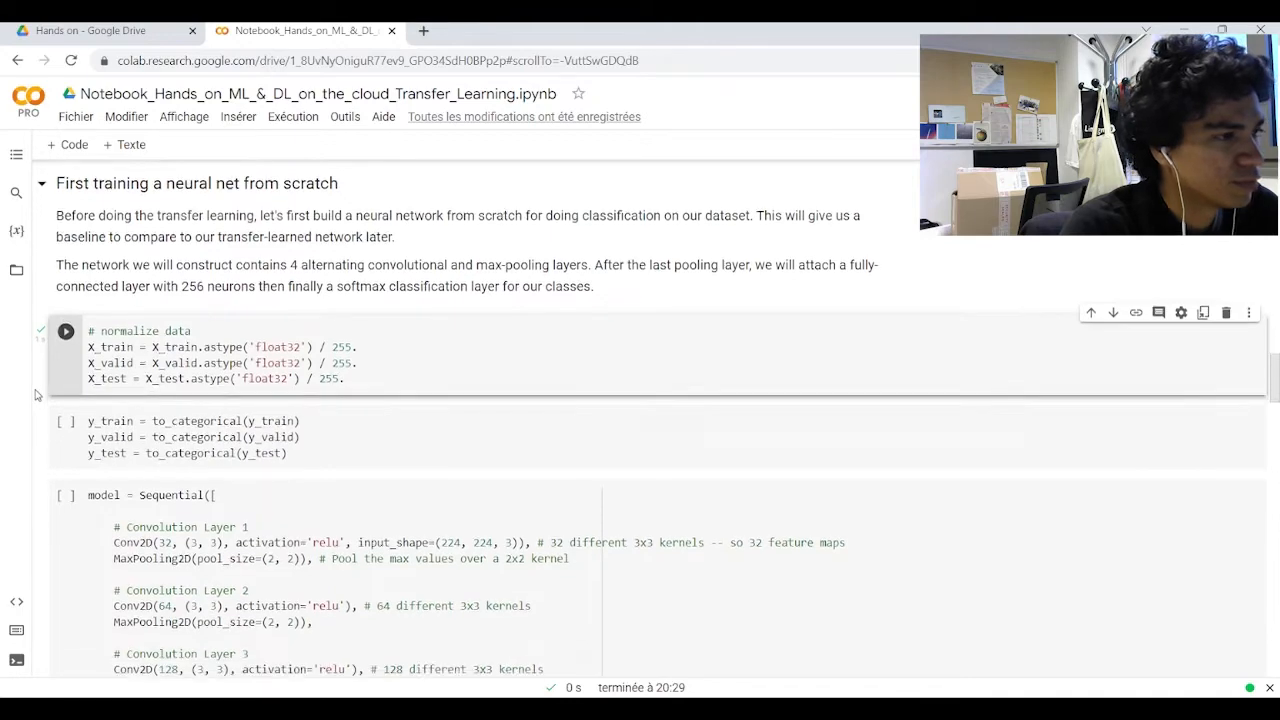
pyautogui.scroll(-3)
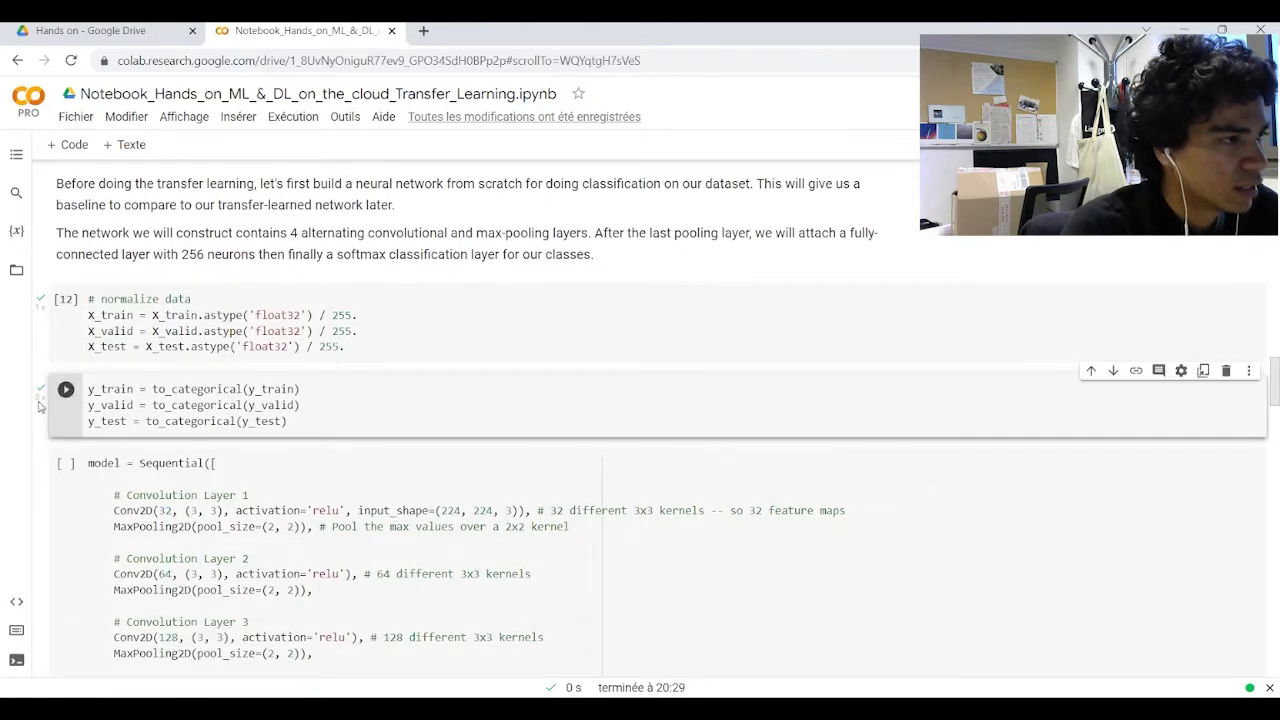
pyautogui.scroll(-3)
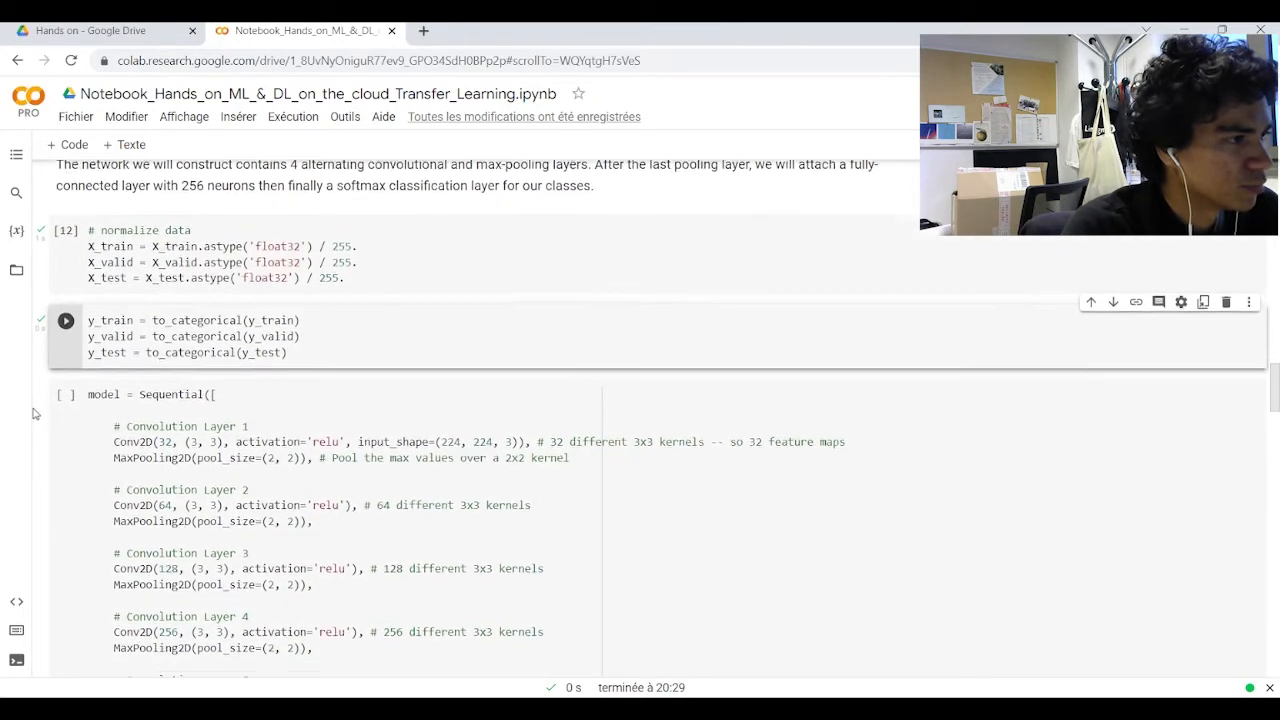
pyautogui.scroll(-3)
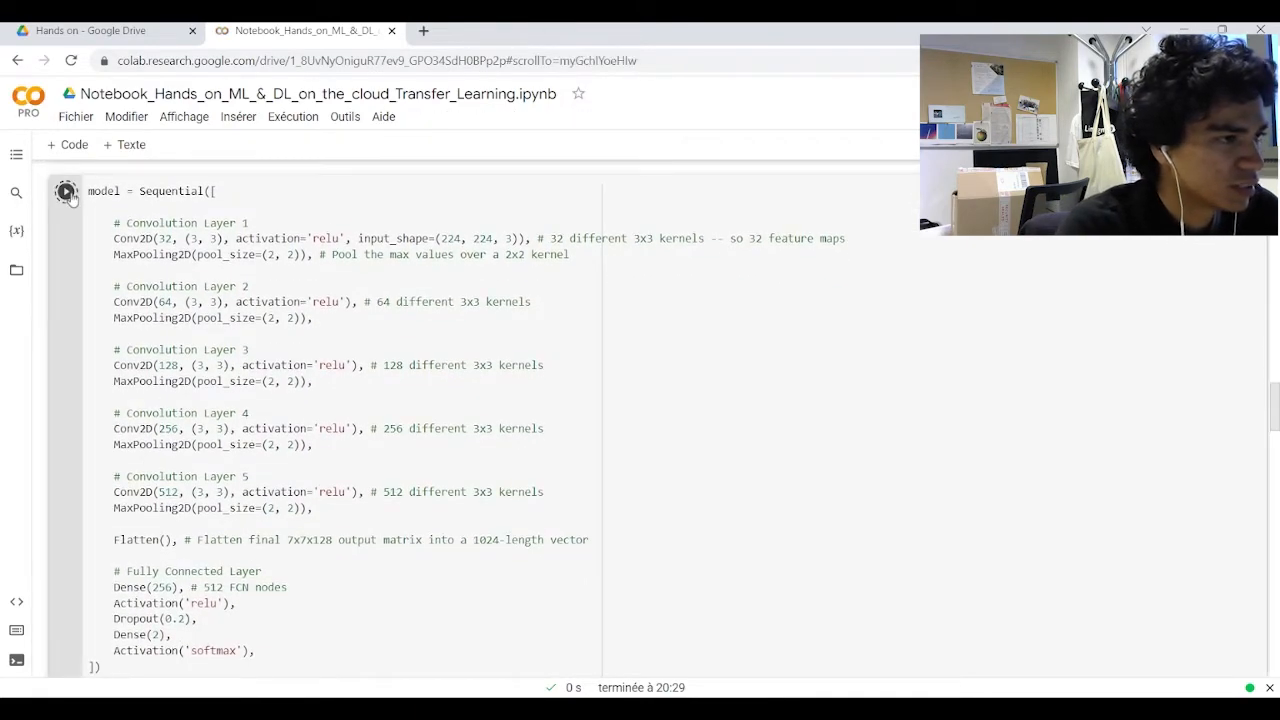
# Build the Sequential CNN and print its summary listing 4,846,146 parameters.
pyautogui.click(64, 192)
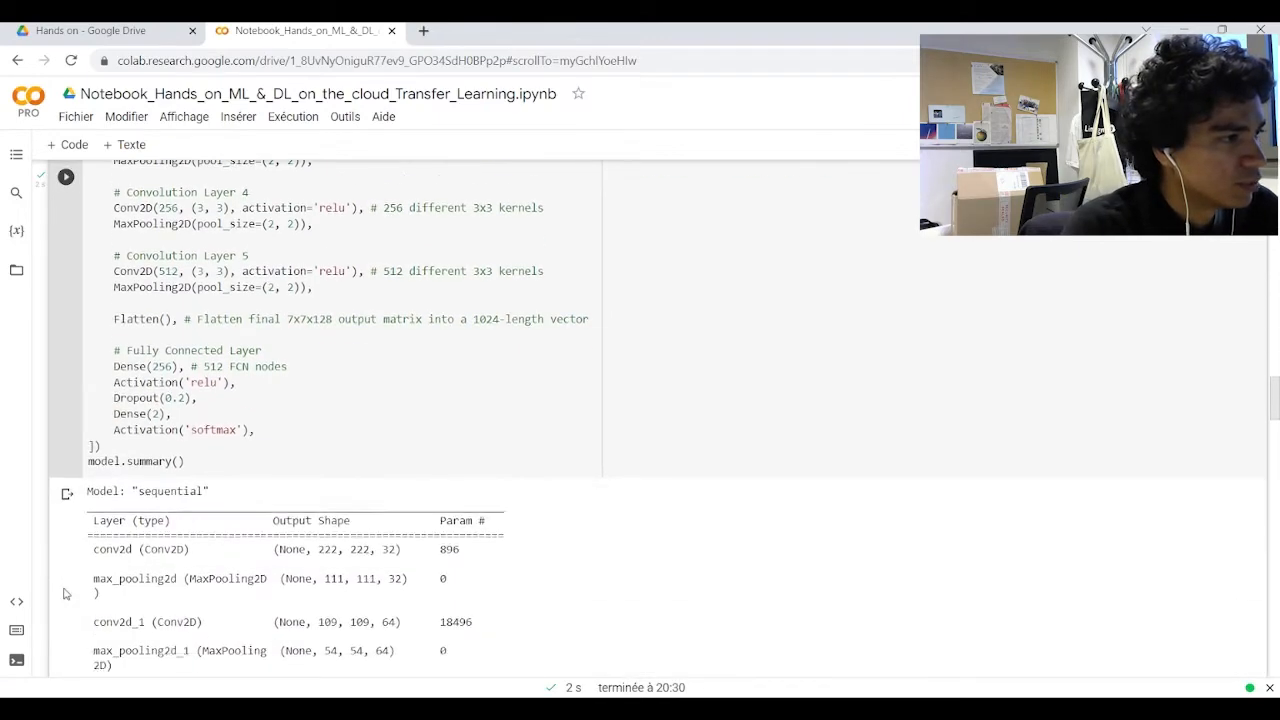
pyautogui.scroll(-3)
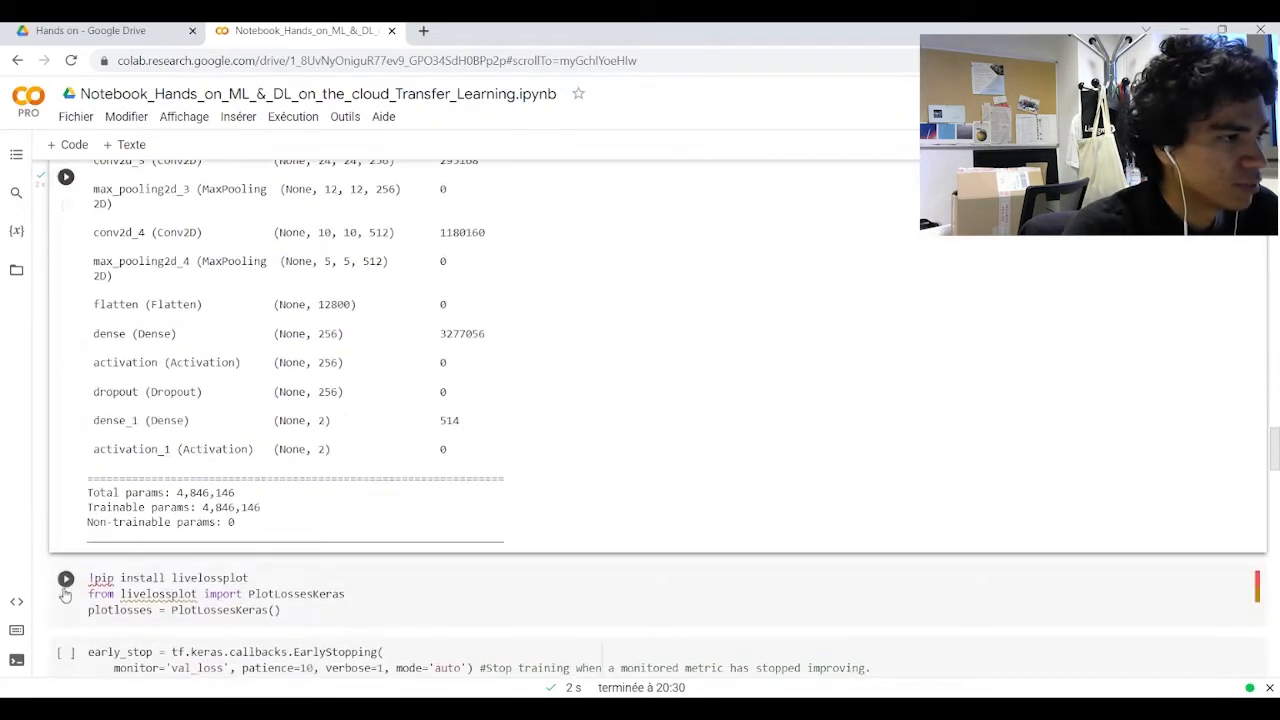
pyautogui.scroll(-3)
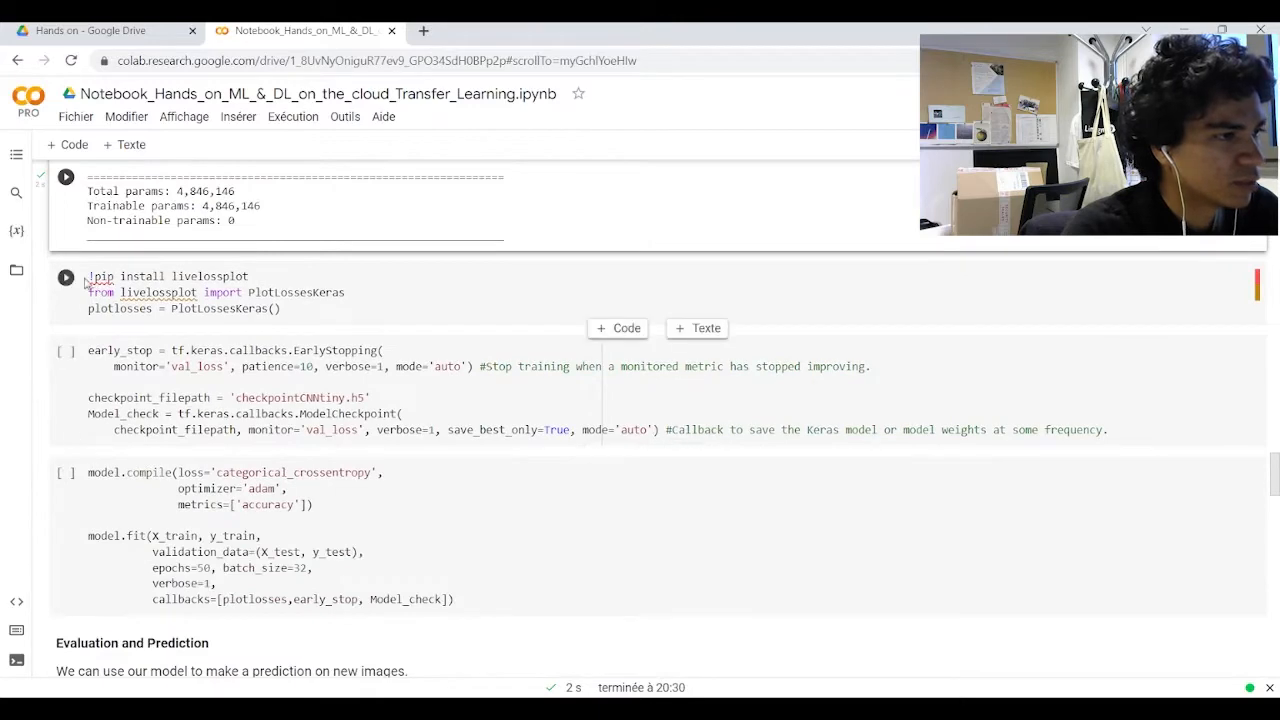
pyautogui.click(64, 276)
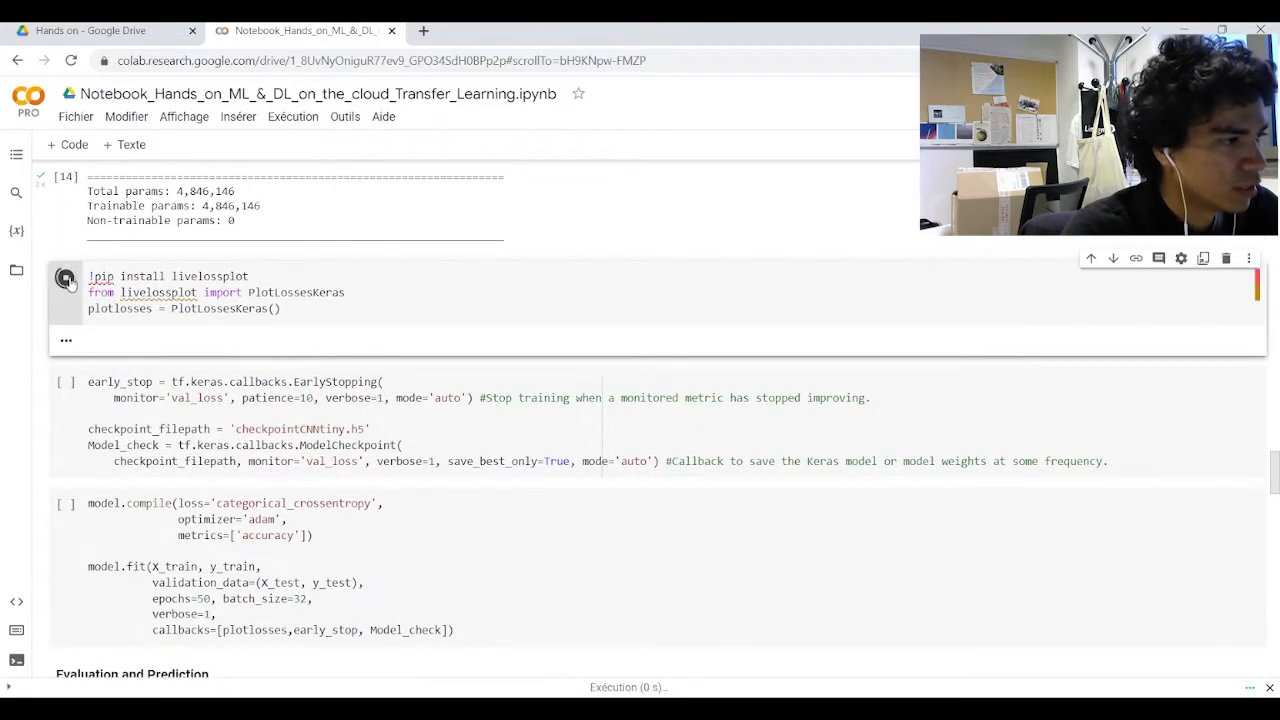
pyautogui.click(64, 276)
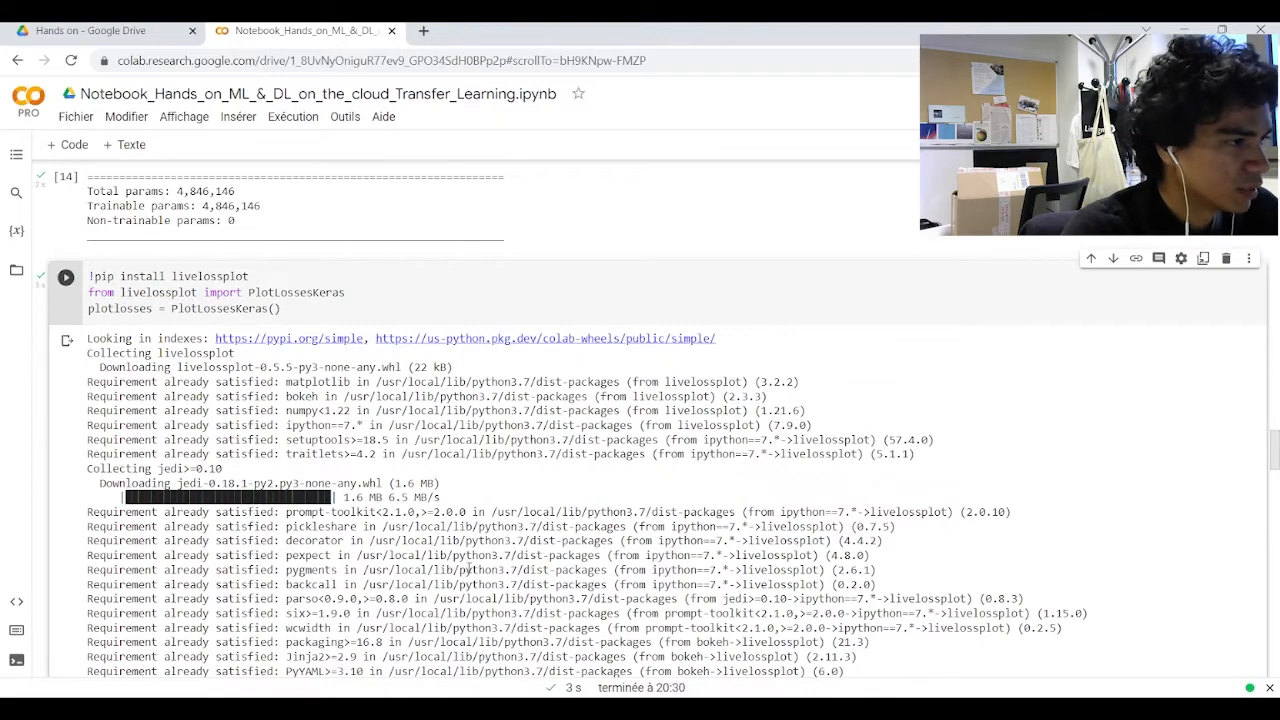
pyautogui.scroll(-3)
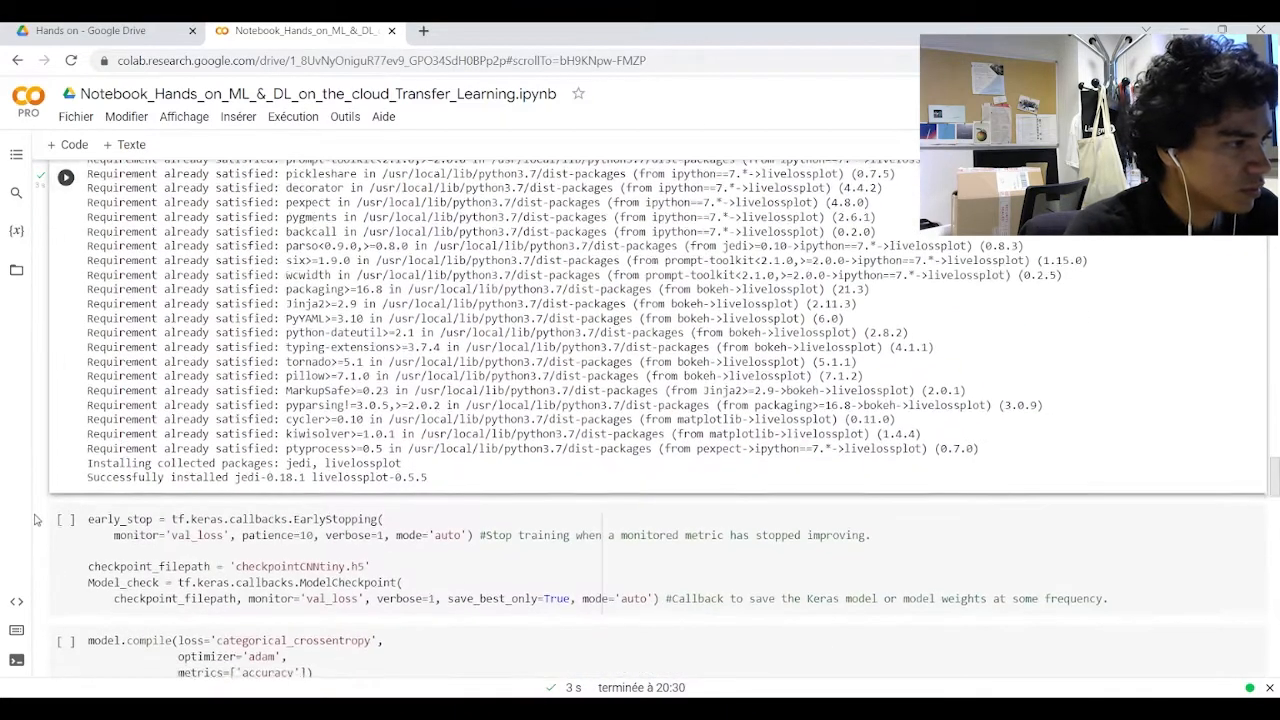
pyautogui.scroll(-3)
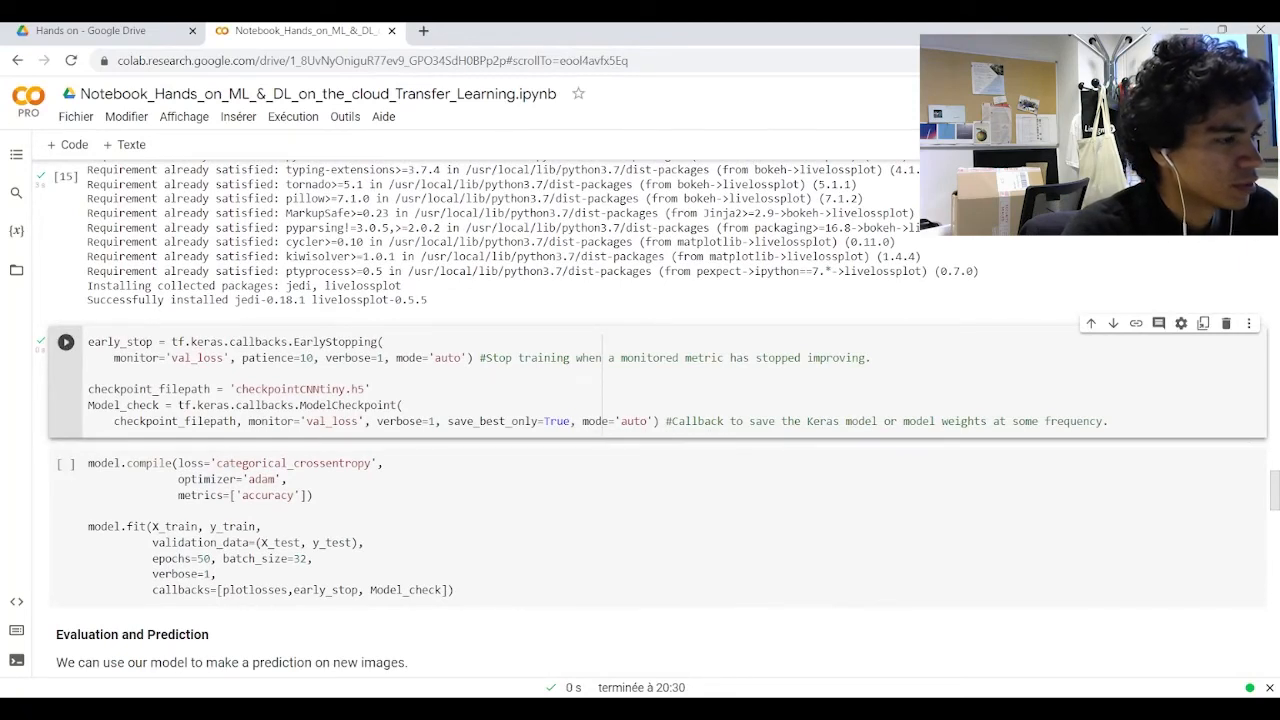
pyautogui.scroll(-3)
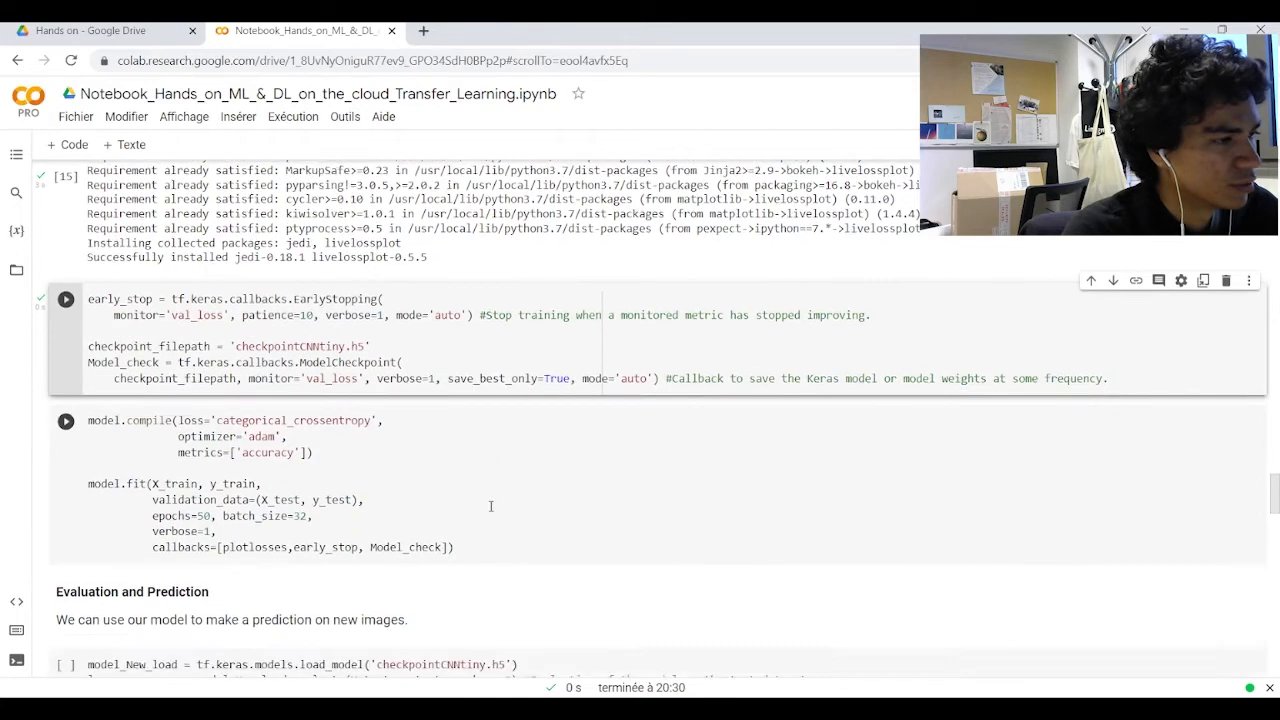
pyautogui.scroll(-3)
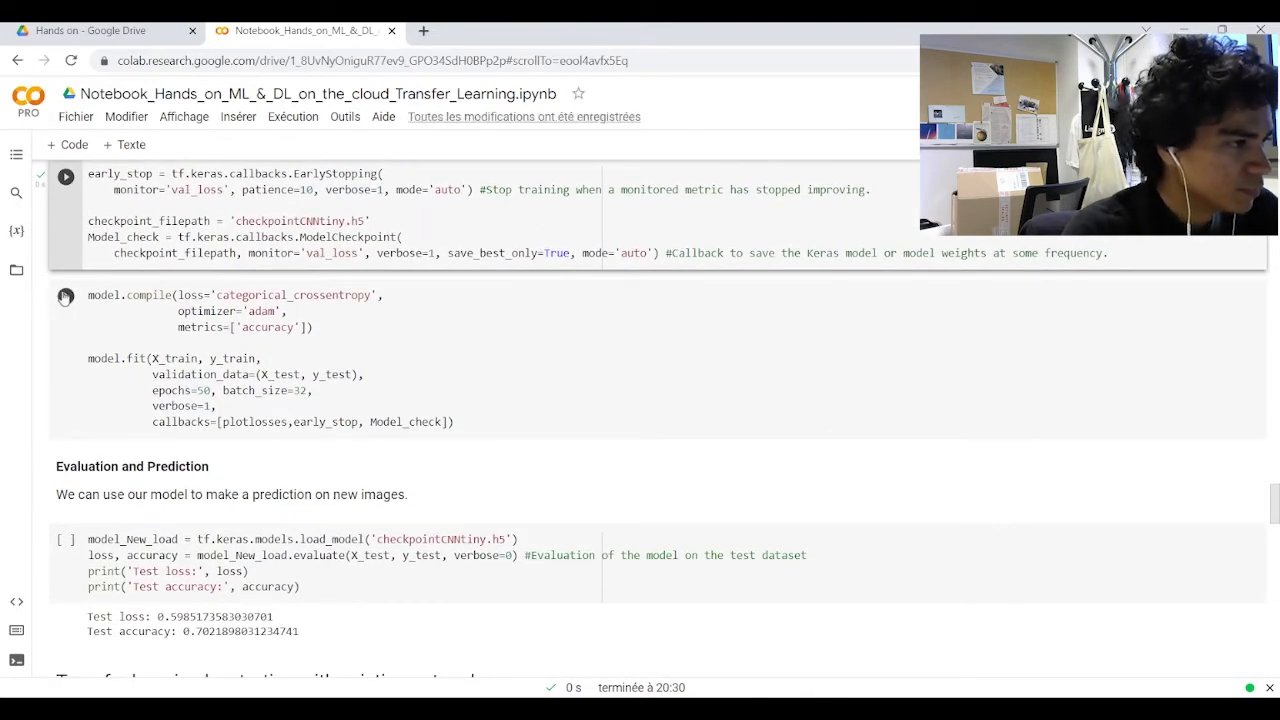
pyautogui.moveTo(38, 298)
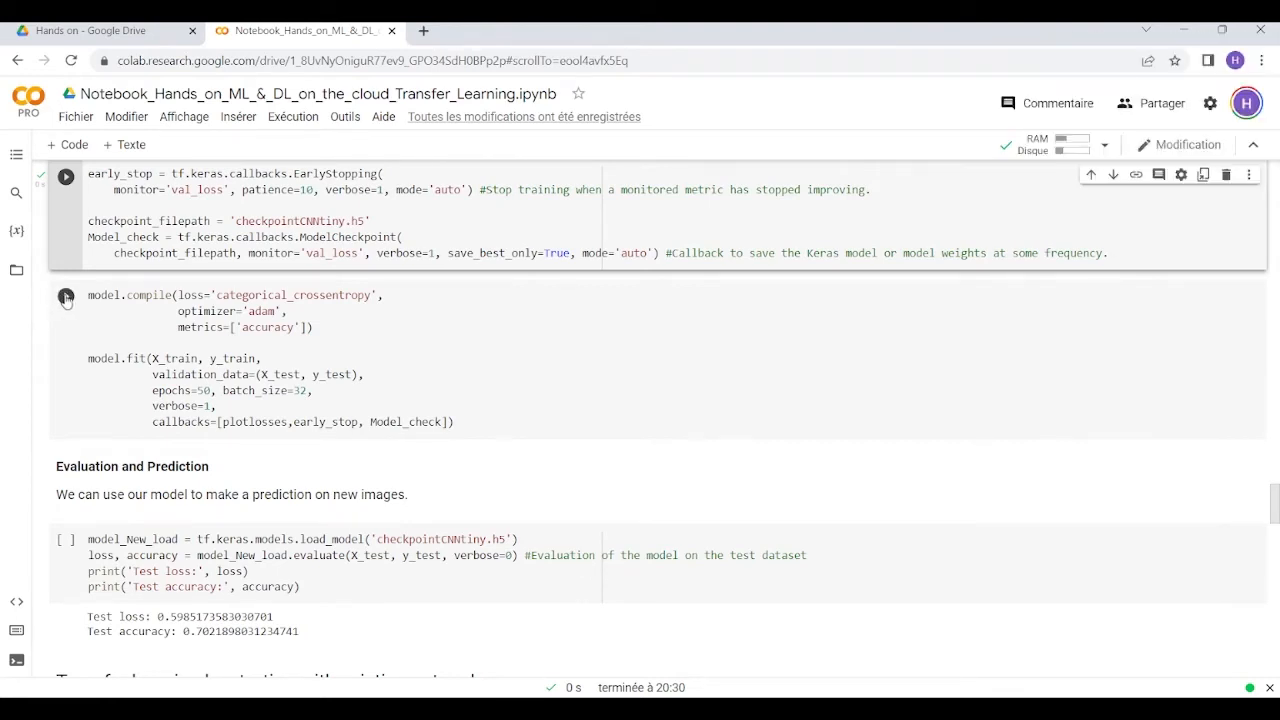
# Train the small CNN until early stopping at epoch 11, then evaluate it for test accuracy 0.7323.
pyautogui.click(66, 296)
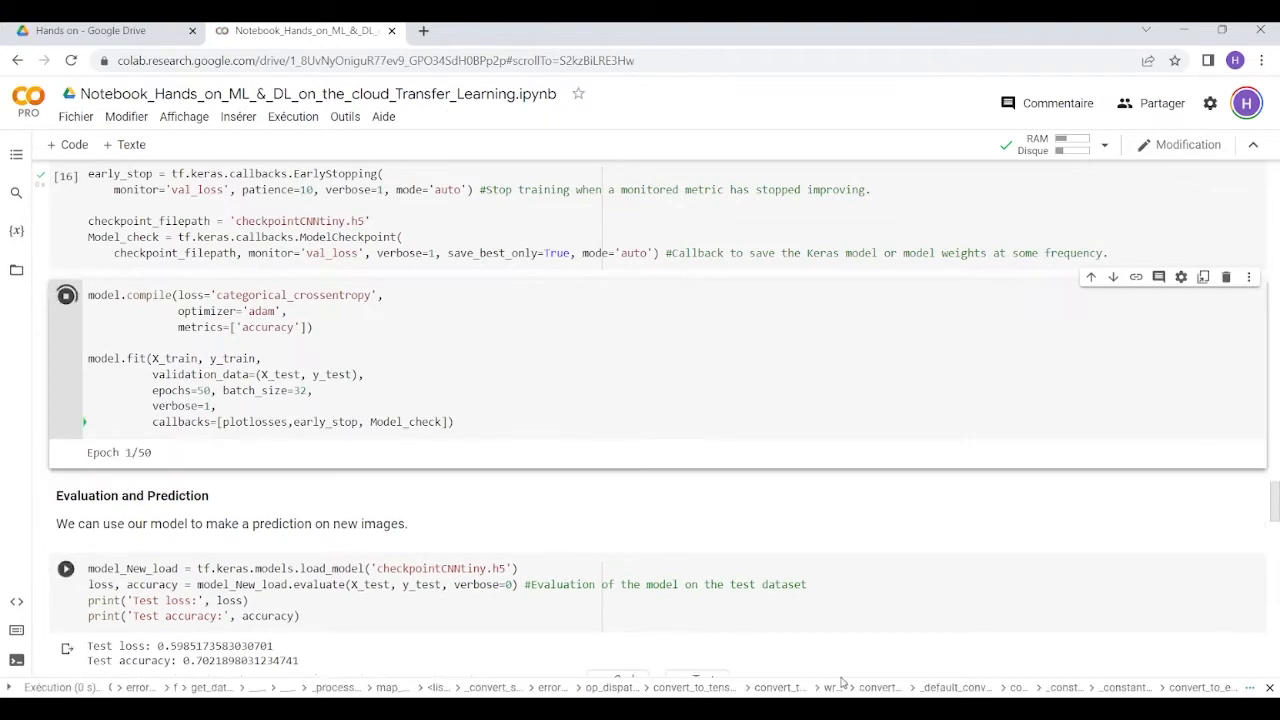
pyautogui.scroll(-3)
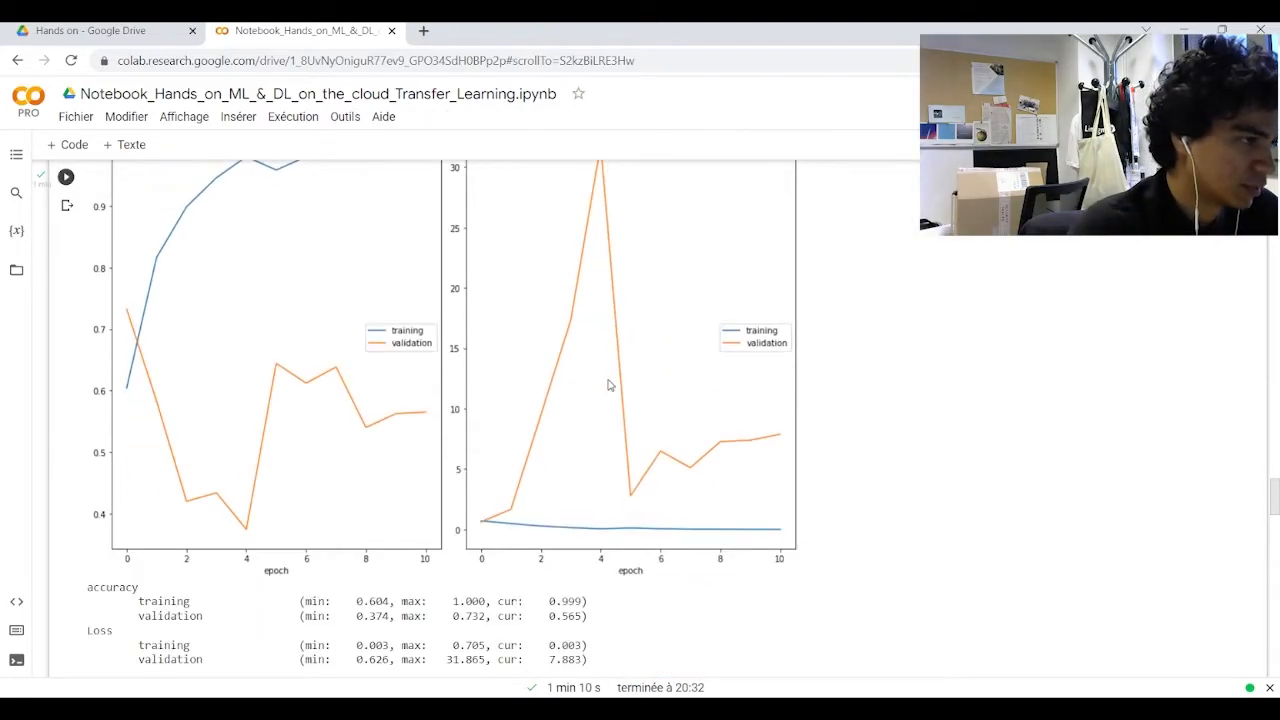
pyautogui.scroll(-3)
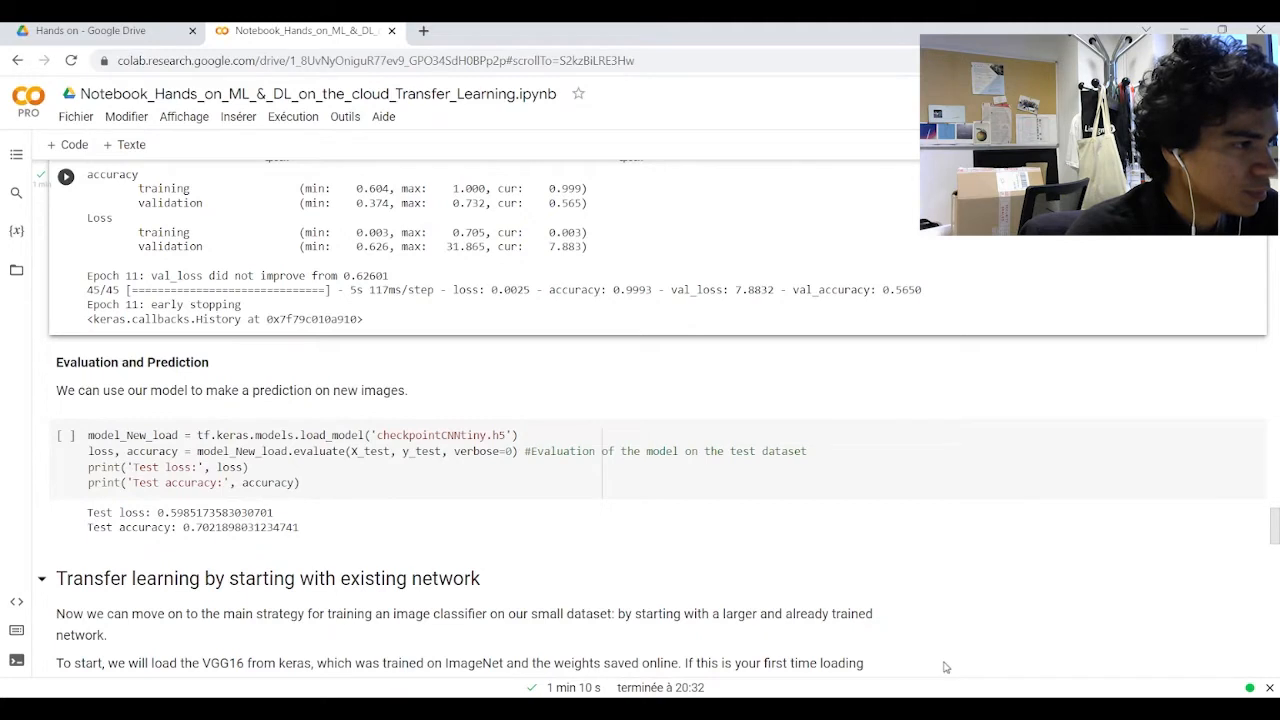
pyautogui.click(64, 436)
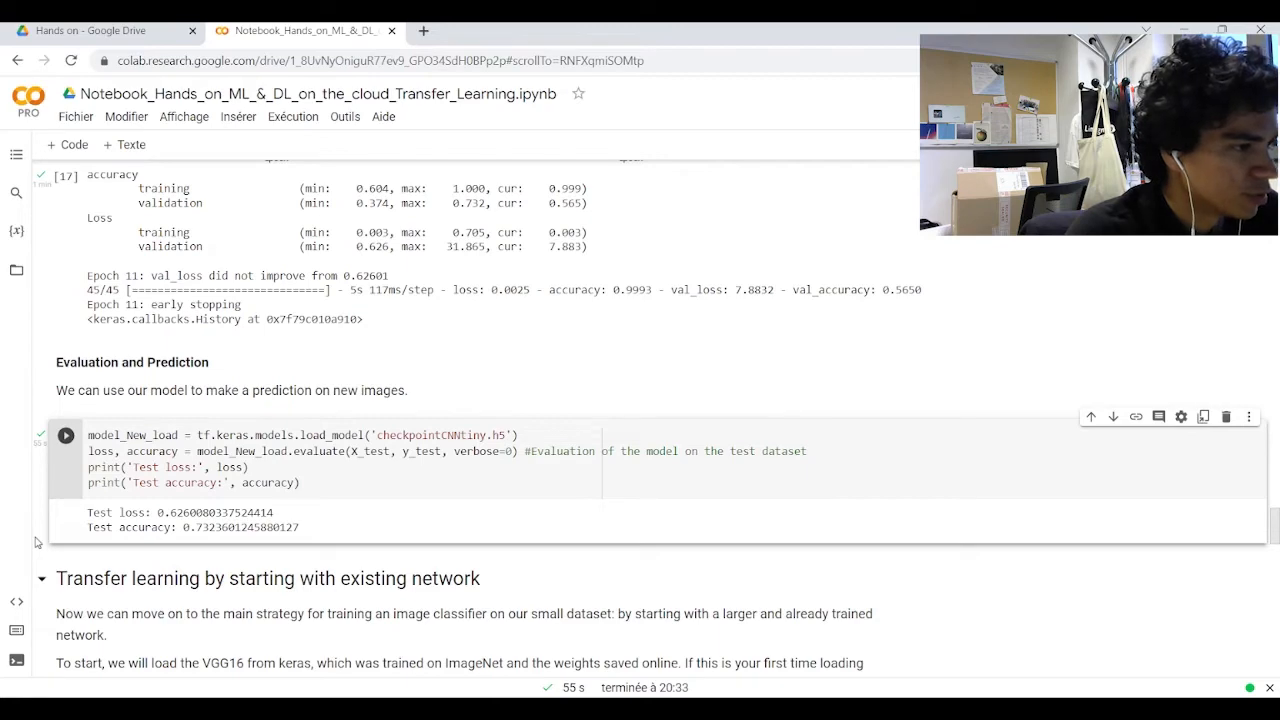
# Load VGG16 with ImageNet weights, downloading them, and print vgg.summary().
pyautogui.scroll(-3)
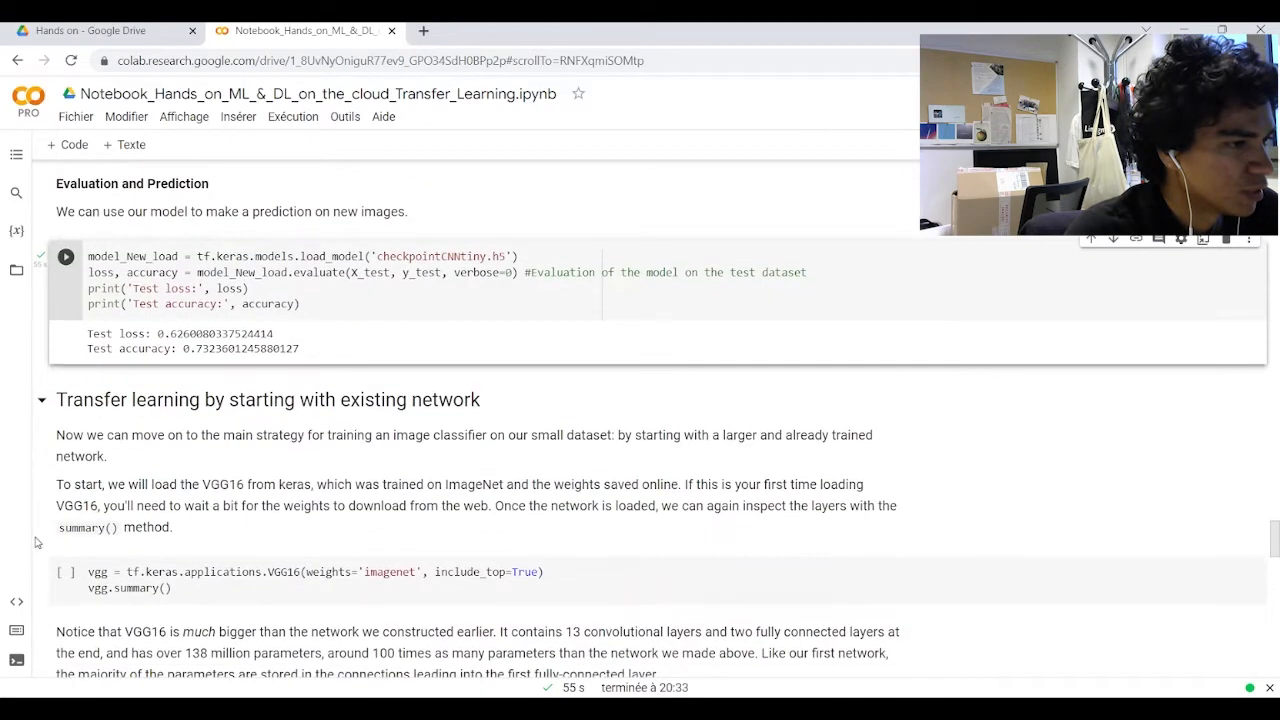
pyautogui.scroll(-3)
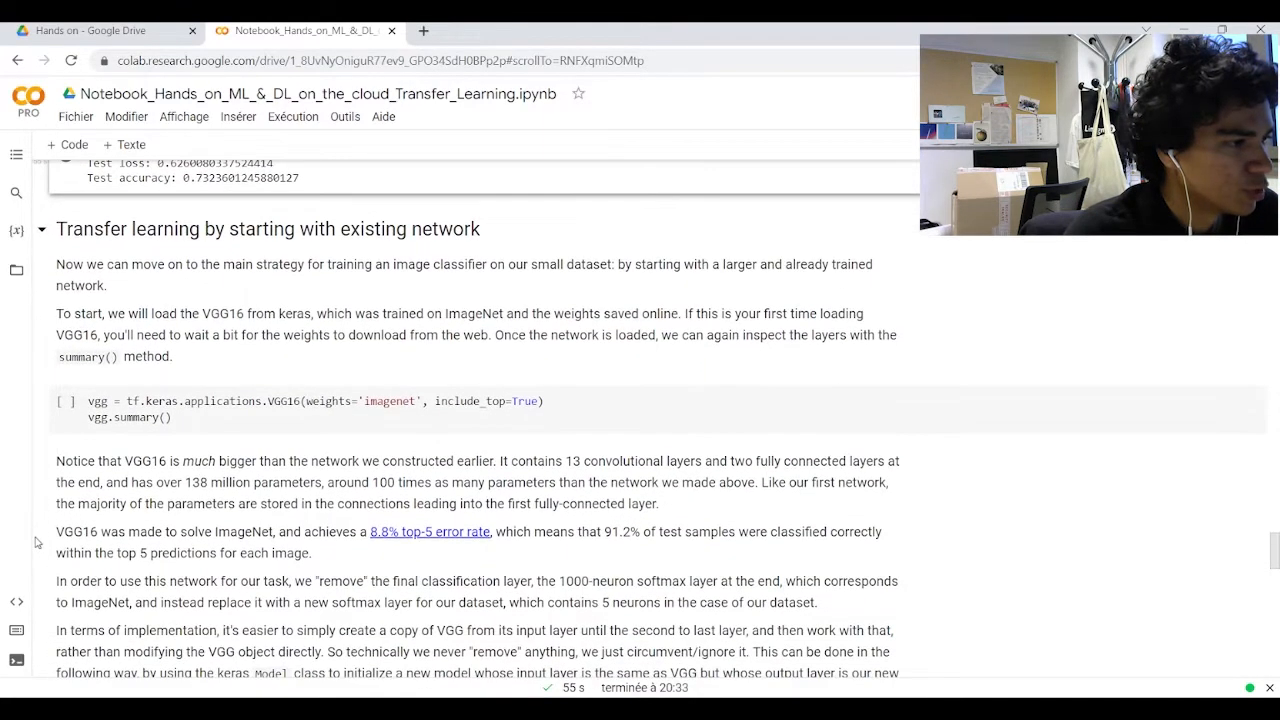
pyautogui.click(64, 400)
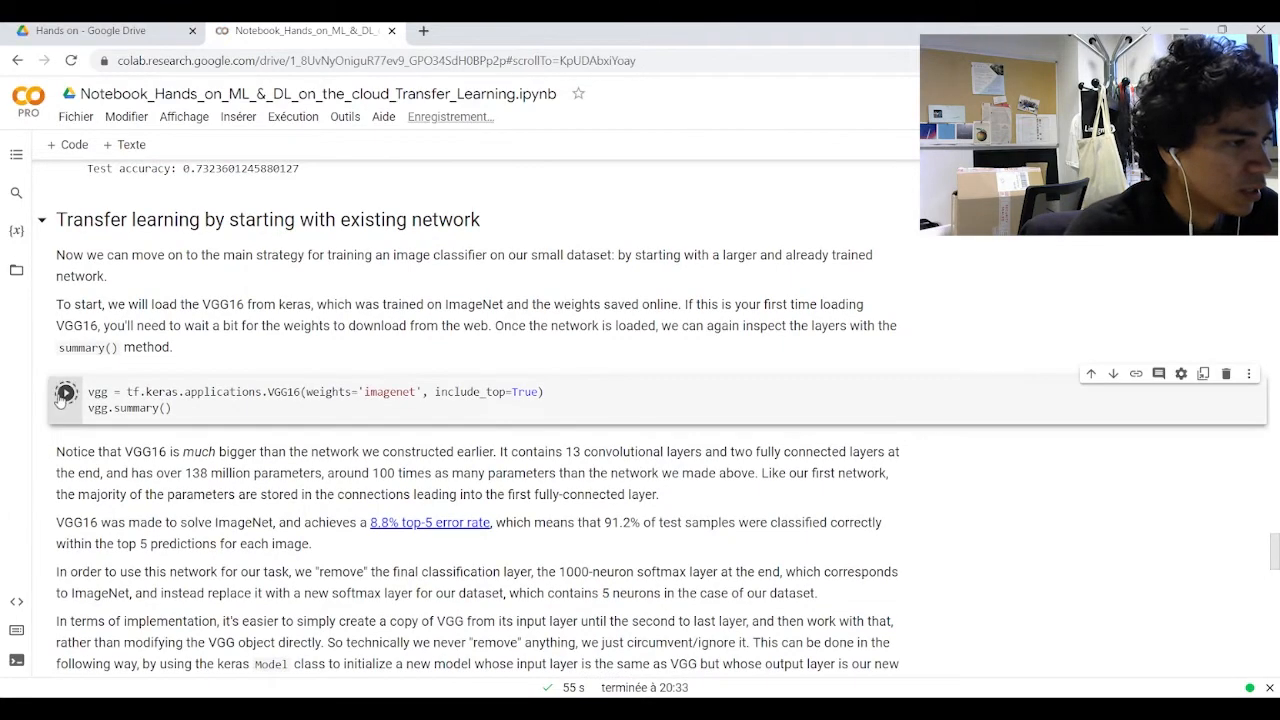
pyautogui.click(64, 392)
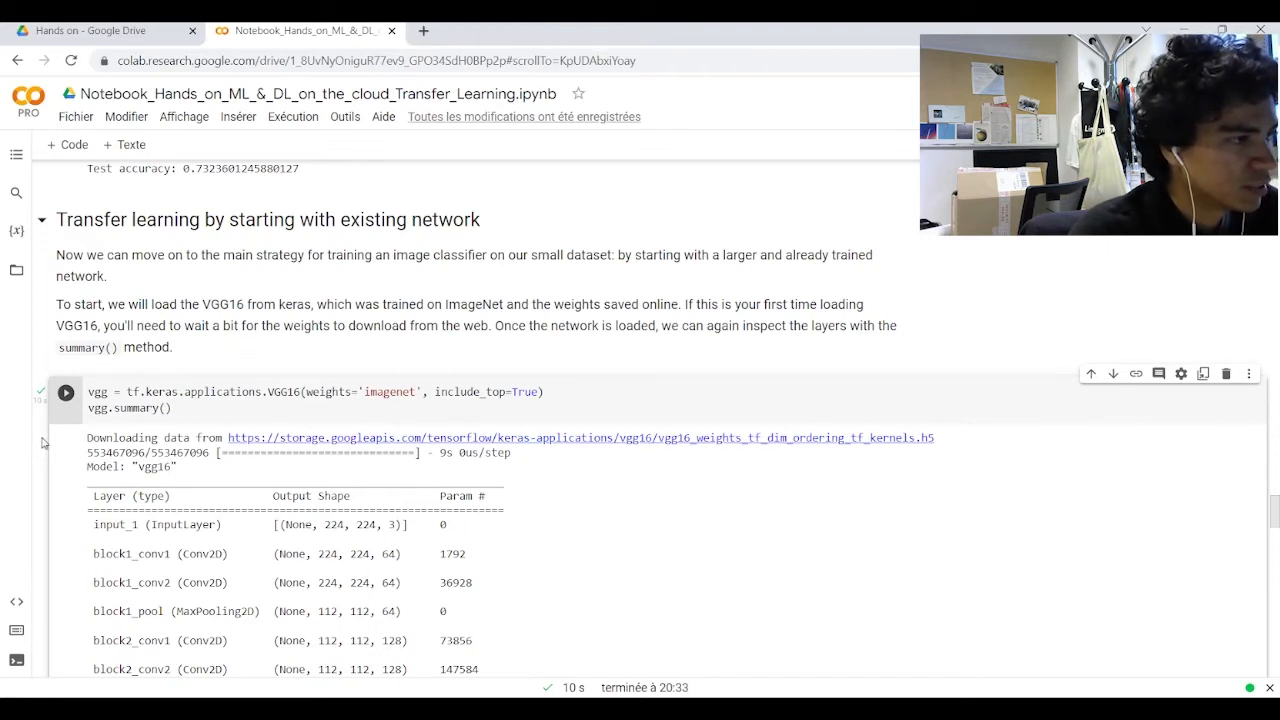
pyautogui.scroll(-3)
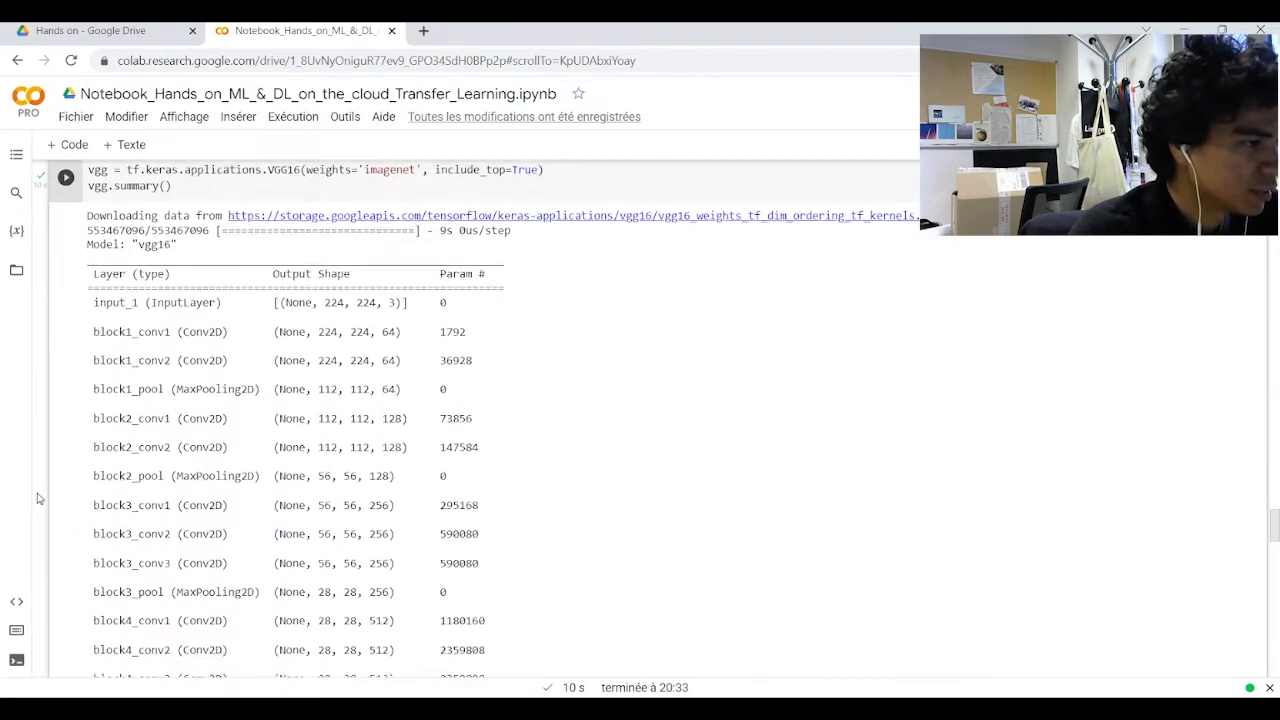
pyautogui.scroll(-3)
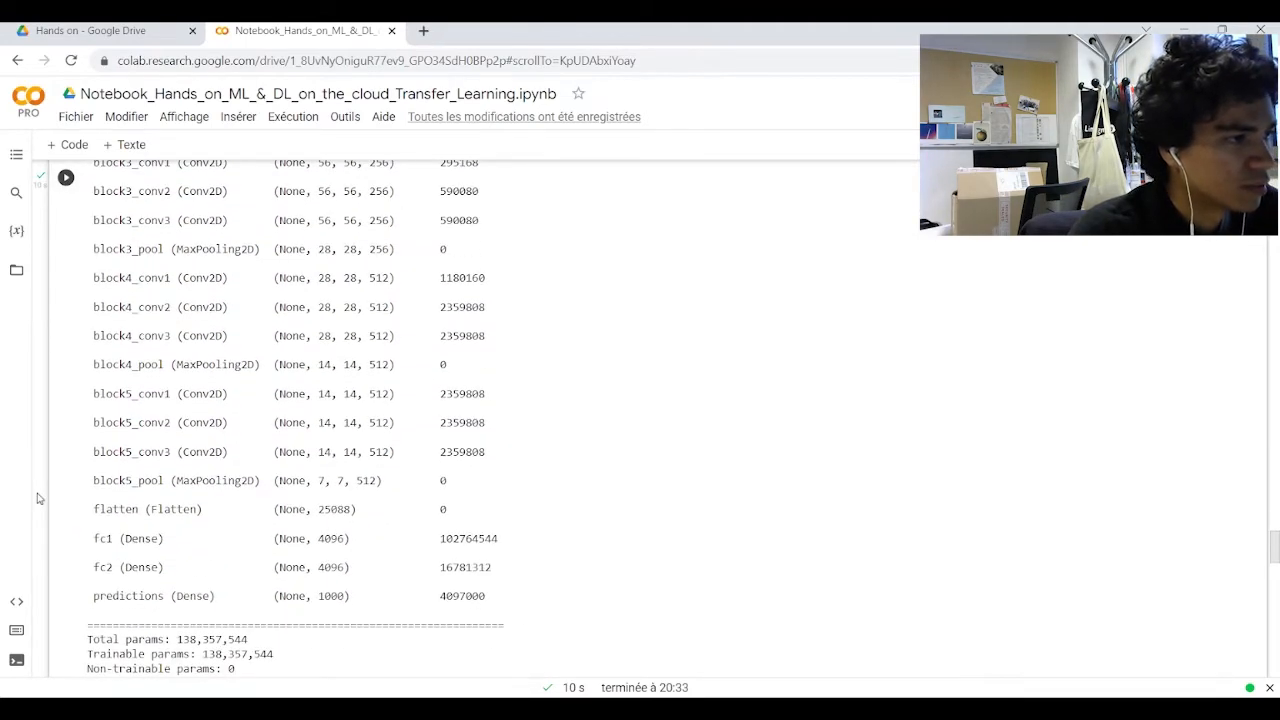
pyautogui.scroll(-3)
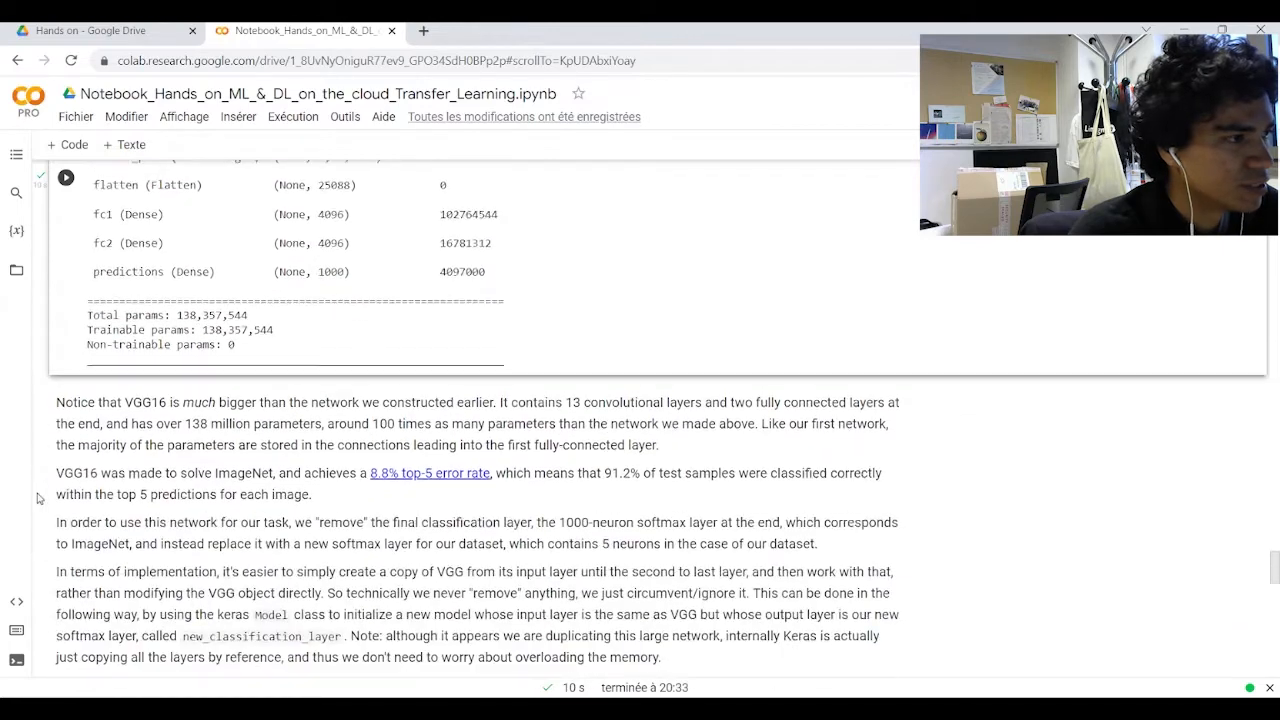
pyautogui.scroll(-3)
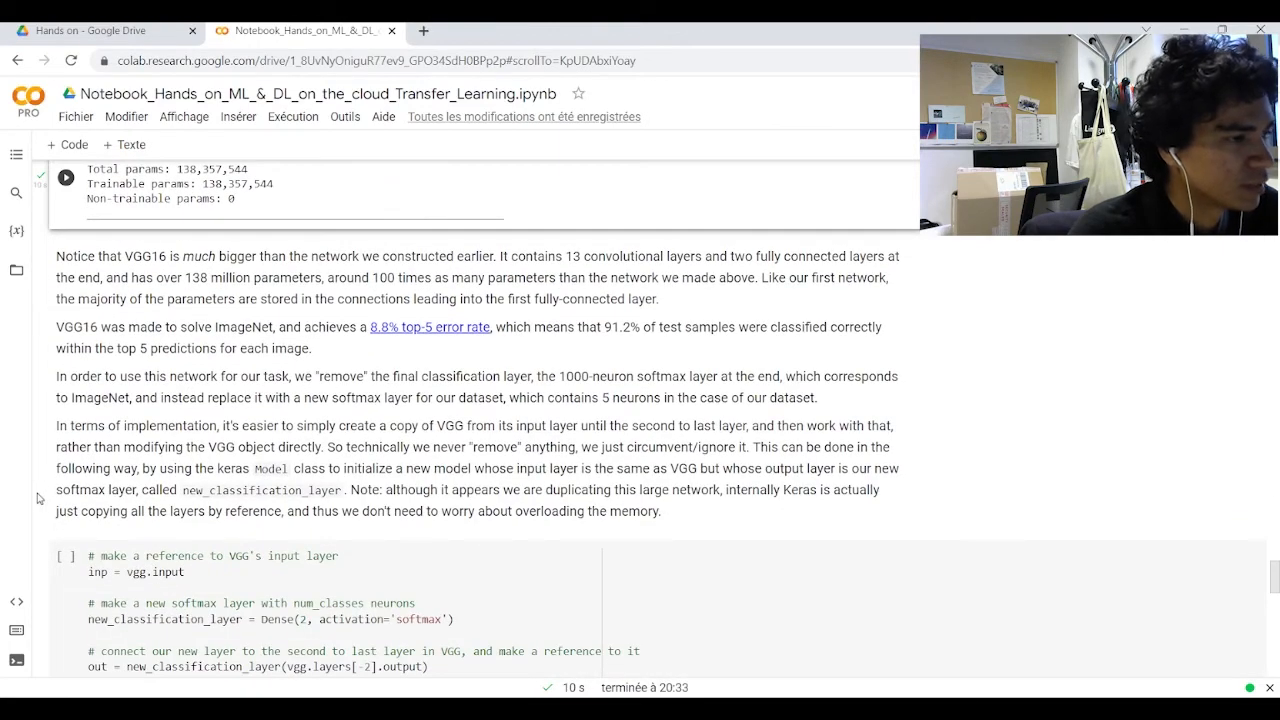
pyautogui.scroll(-3)
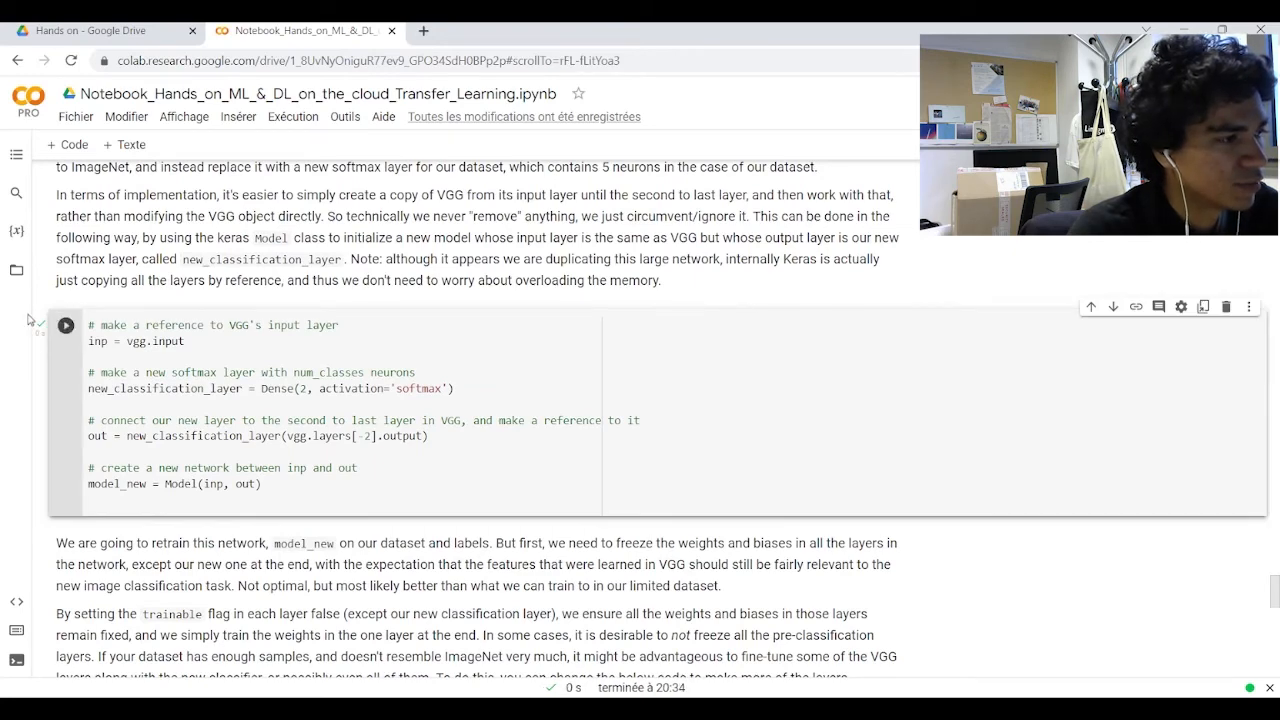
pyautogui.scroll(-3)
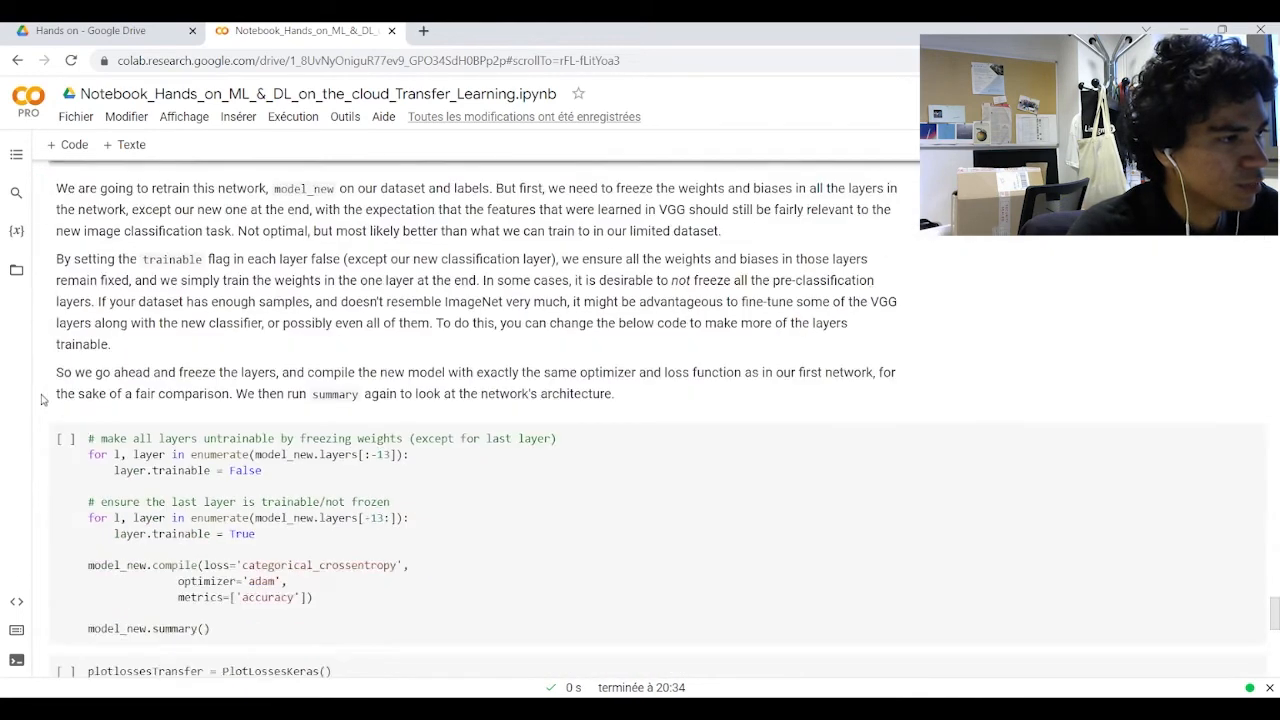
pyautogui.scroll(-3)
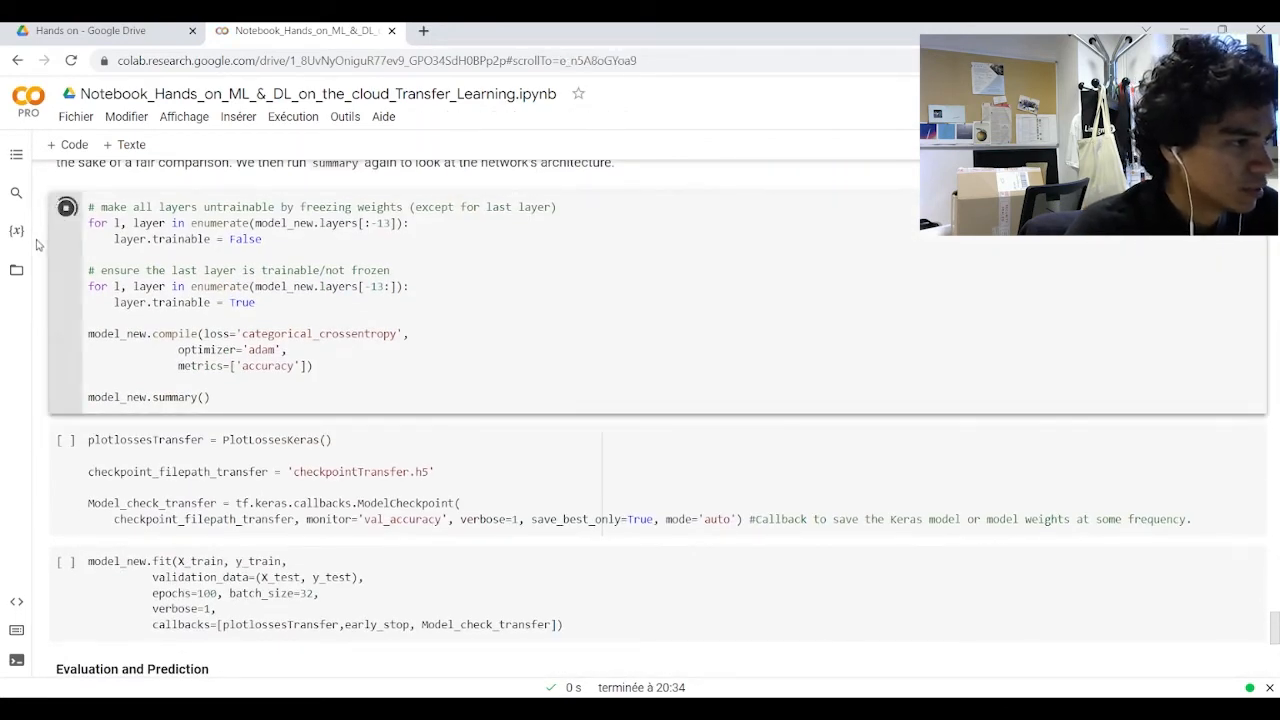
# Freeze the VGG layers, compile model_new and print its 134,268,738-parameter summary with 1,735,488 frozen.
pyautogui.click(66, 208)
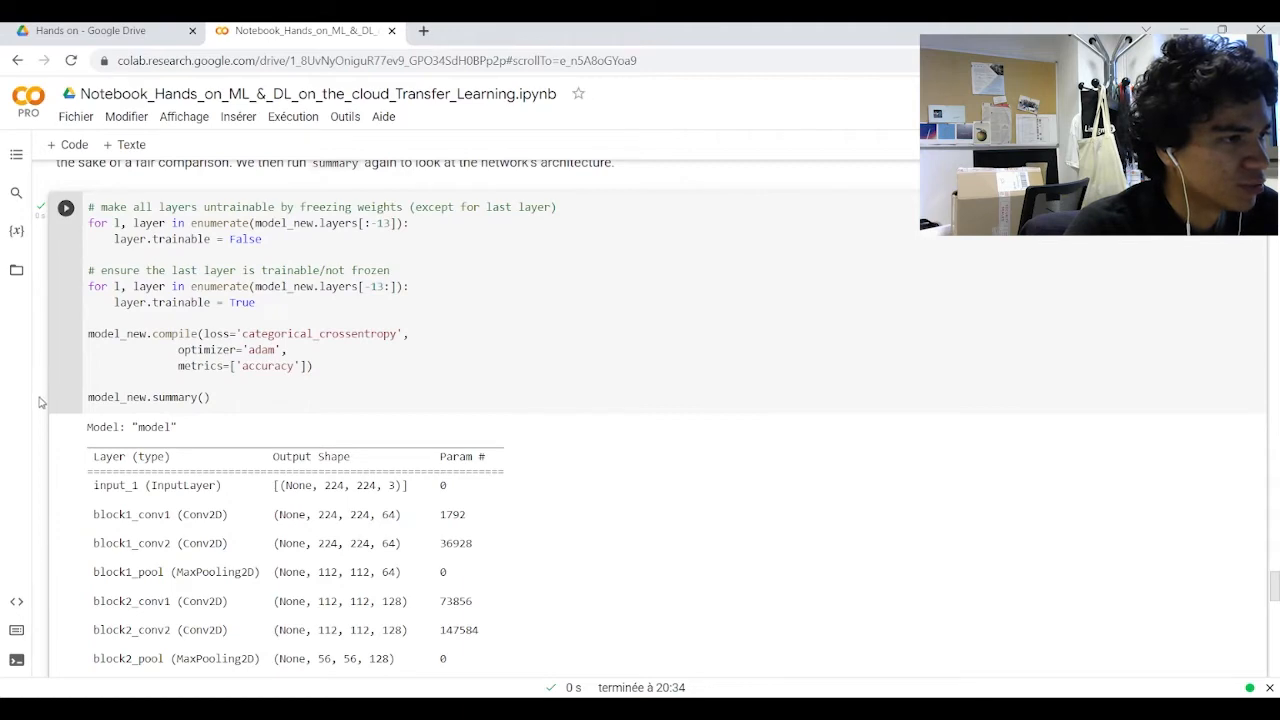
pyautogui.scroll(-3)
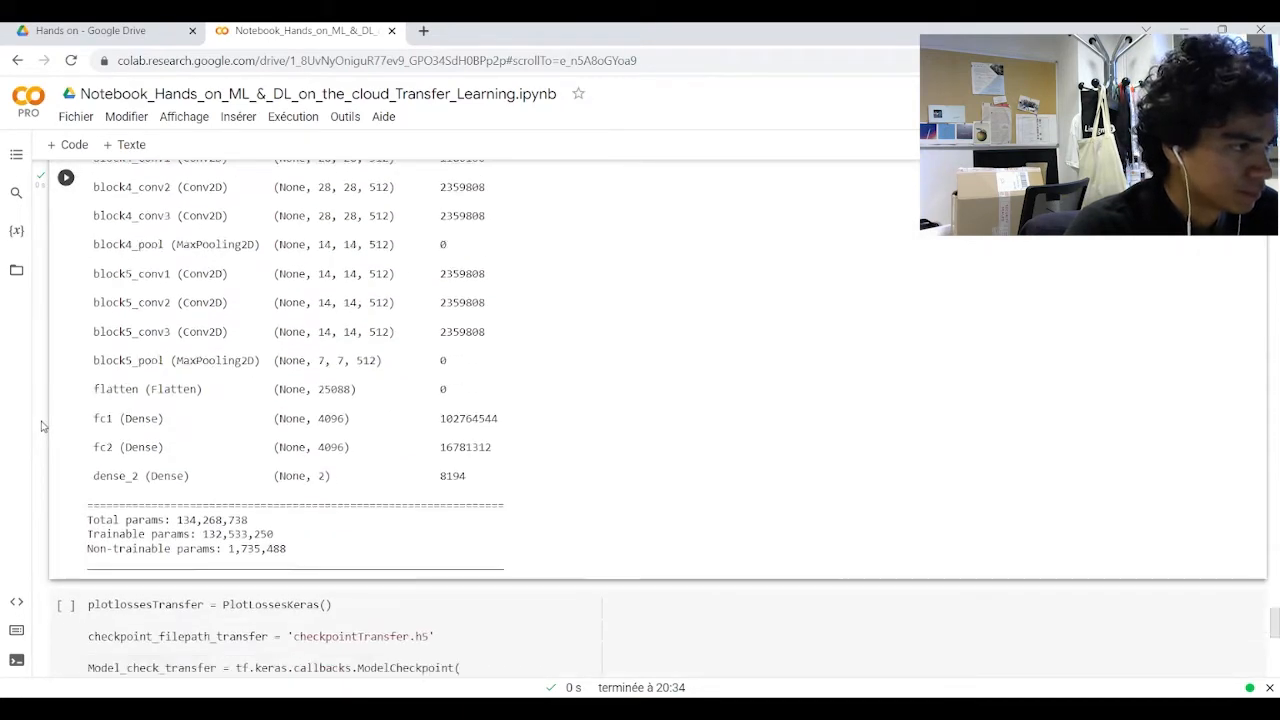
pyautogui.scroll(-3)
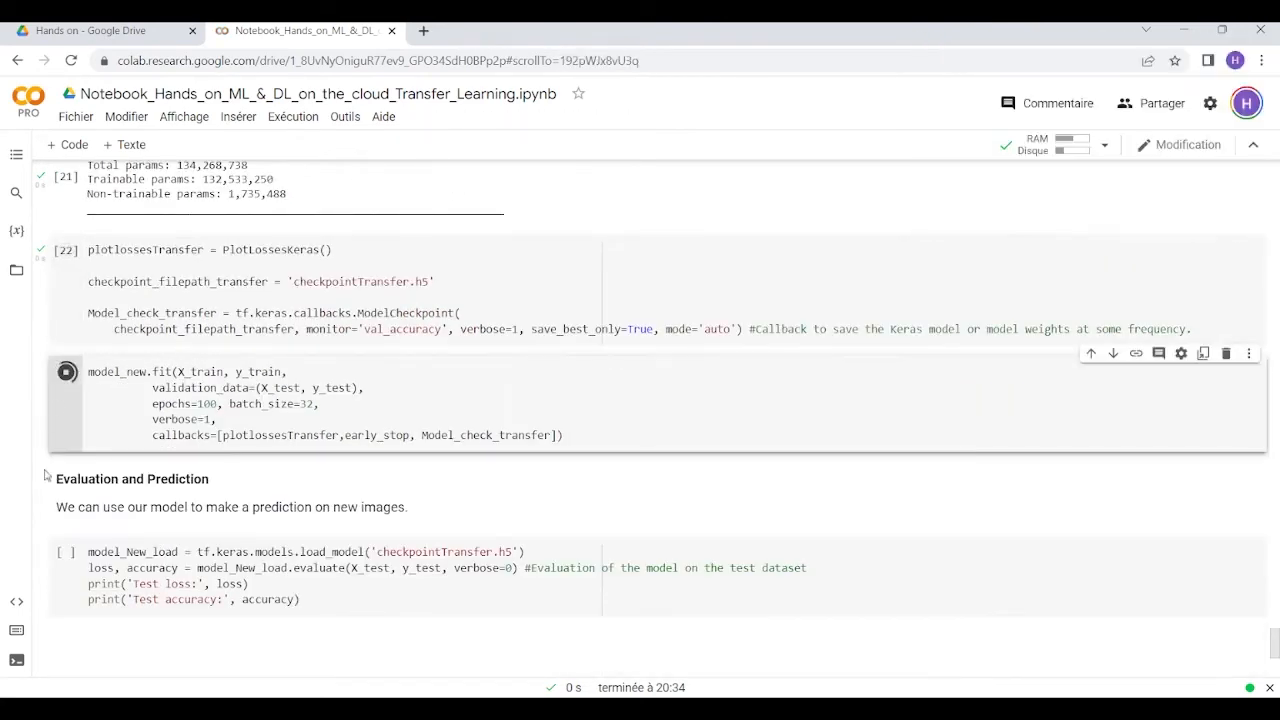
# Train model_new until early stopping at epoch 13; checkpointTransfer.h5 evaluates to test accuracy 0.8131.
pyautogui.click(66, 372)
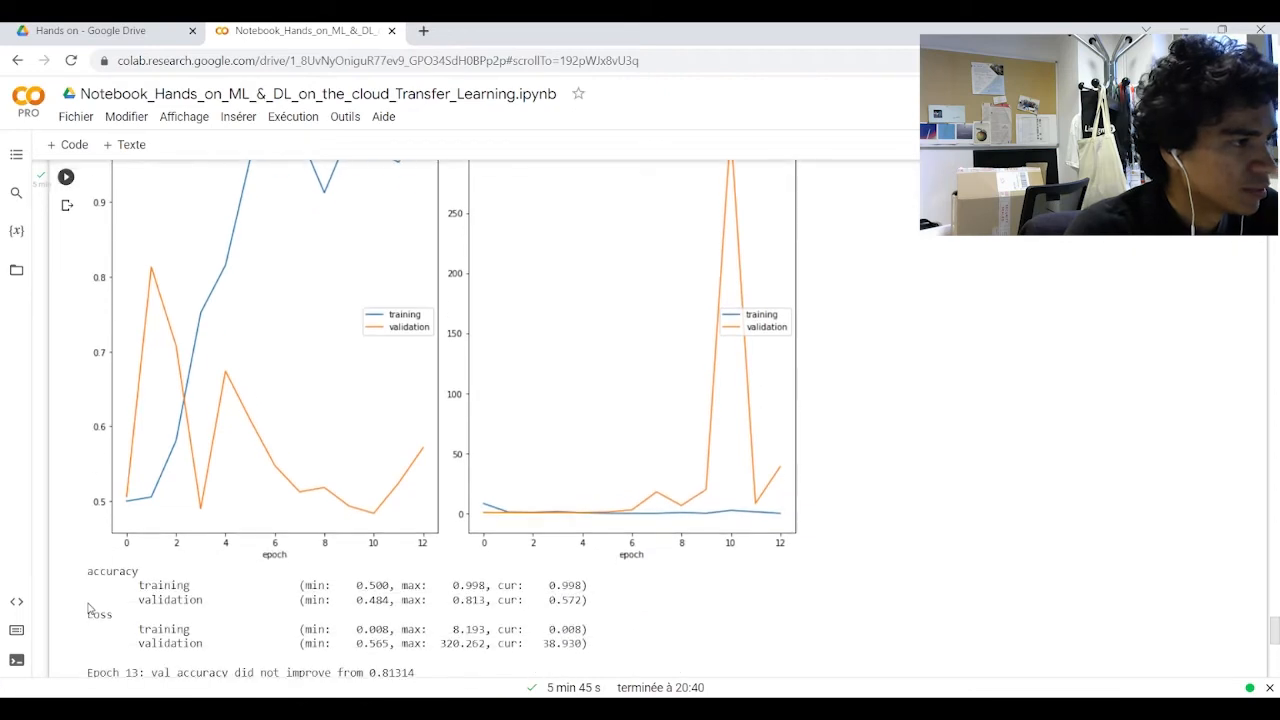
pyautogui.scroll(-3)
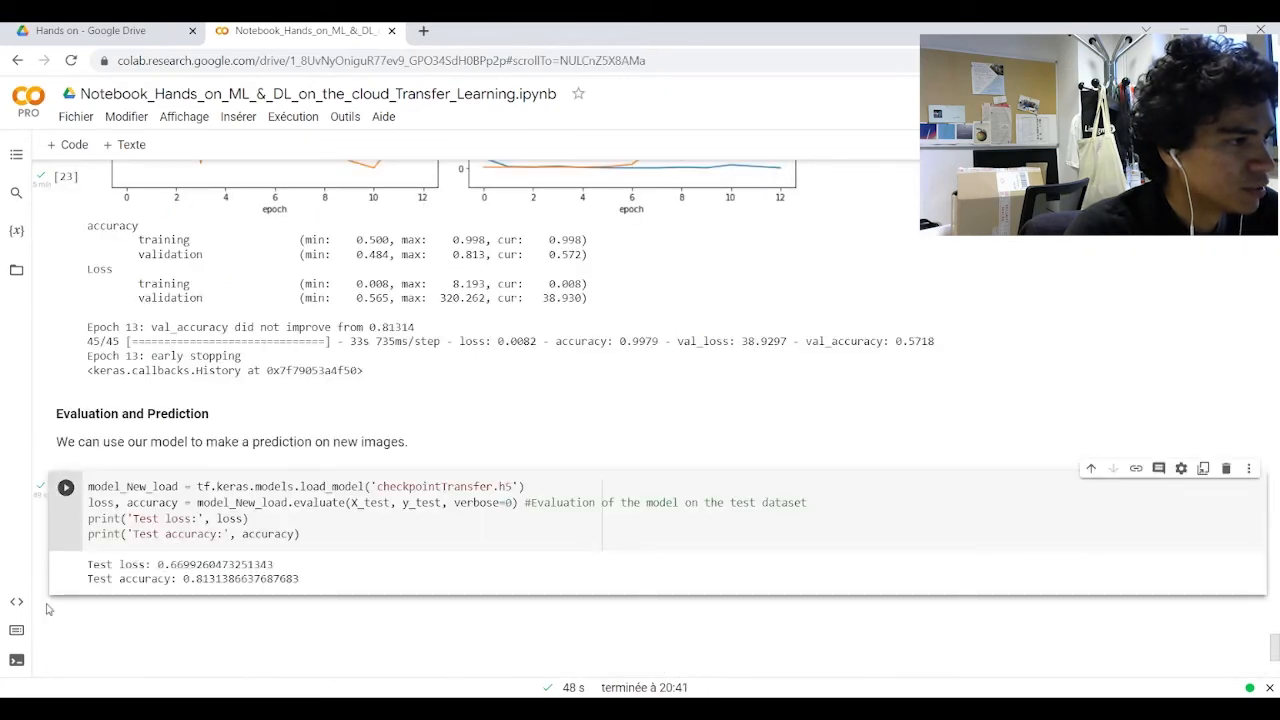
pyautogui.moveTo(784, 692)
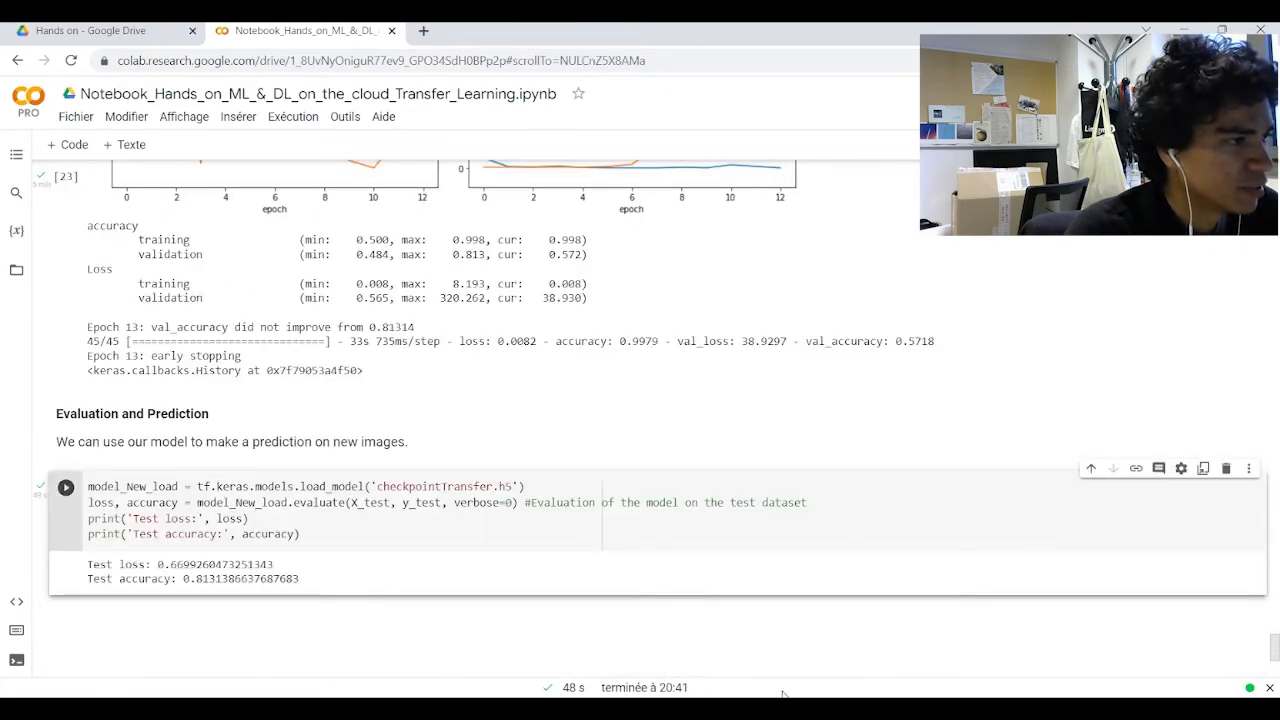